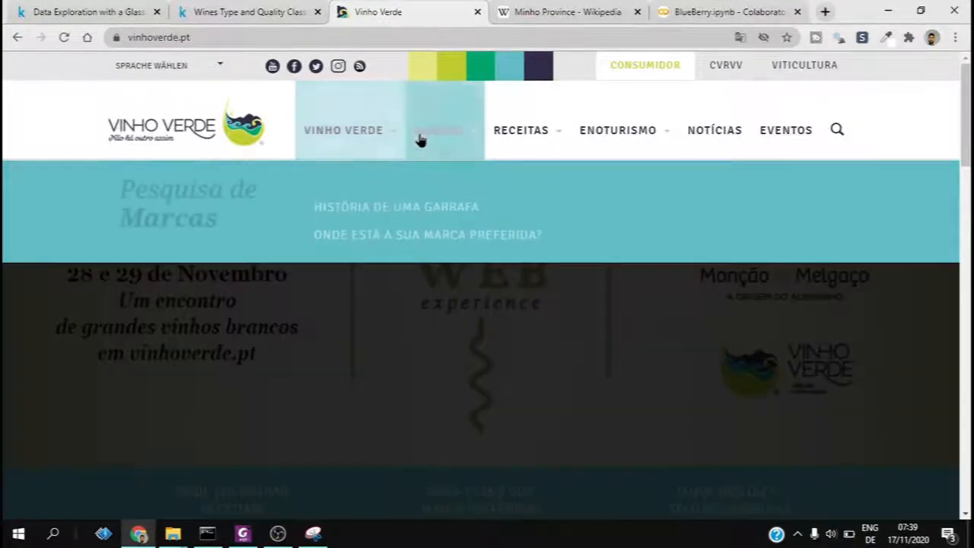
# Scroll through vinhoverde.pt and highlight the opening sentence about Vinho Verde.
pyautogui.scroll(-3)
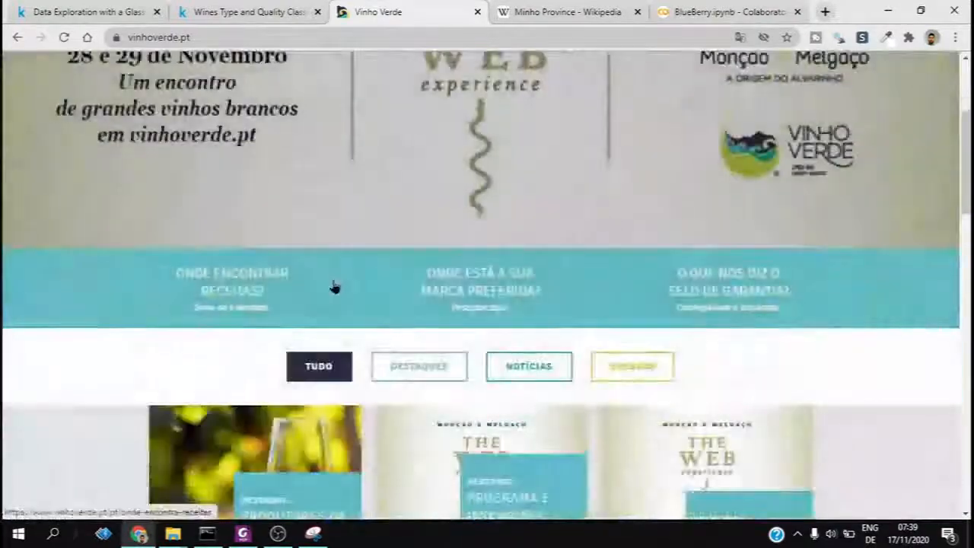
pyautogui.scroll(-3)
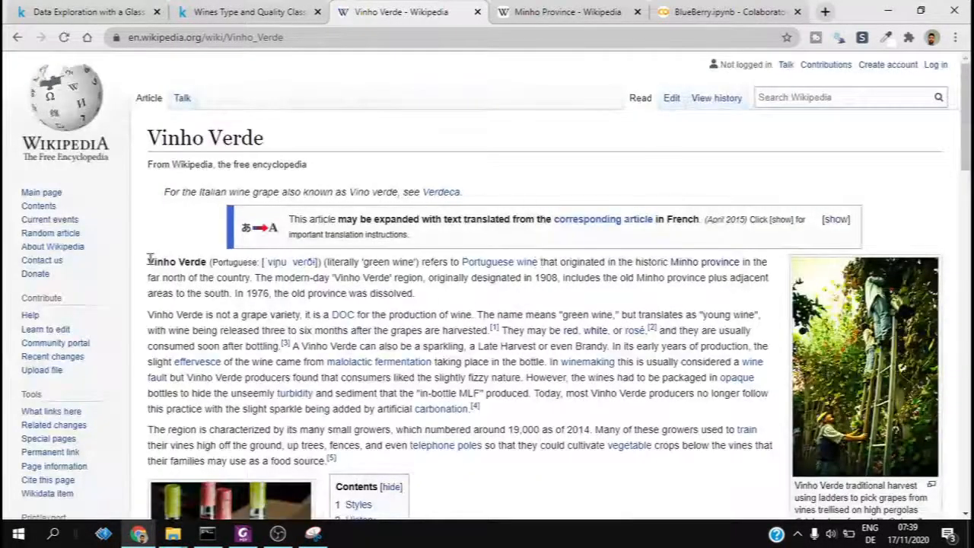
pyautogui.moveTo(148, 262); pyautogui.dragTo(731, 262)
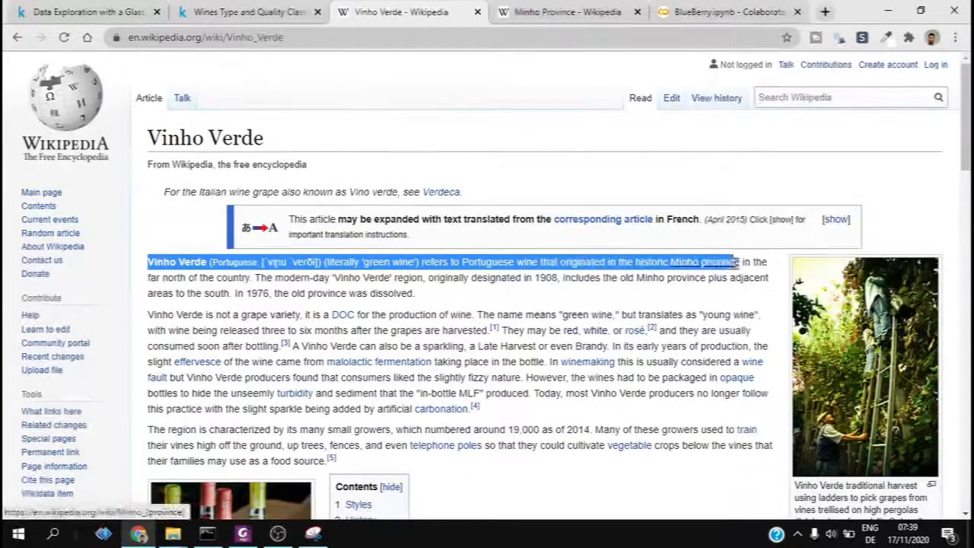
pyautogui.moveTo(730, 262); pyautogui.dragTo(255, 277)
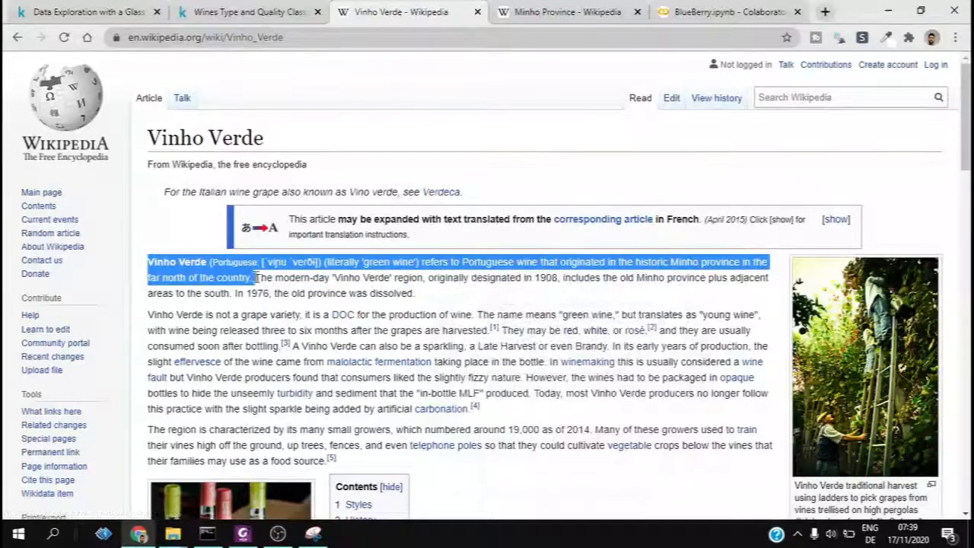
# Open the Minho province Wikipedia article and enlarge its region location map.
pyautogui.click(702, 277)
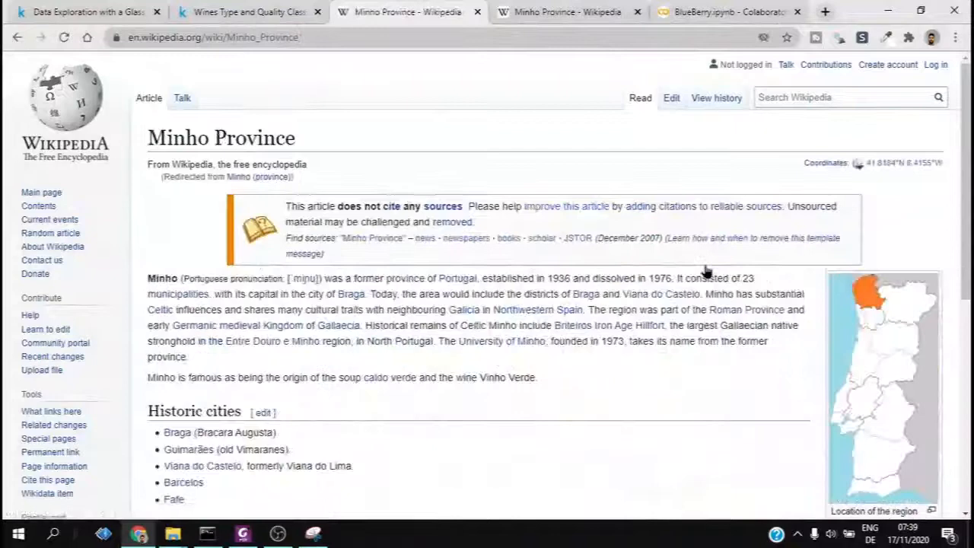
pyautogui.moveTo(885, 319)
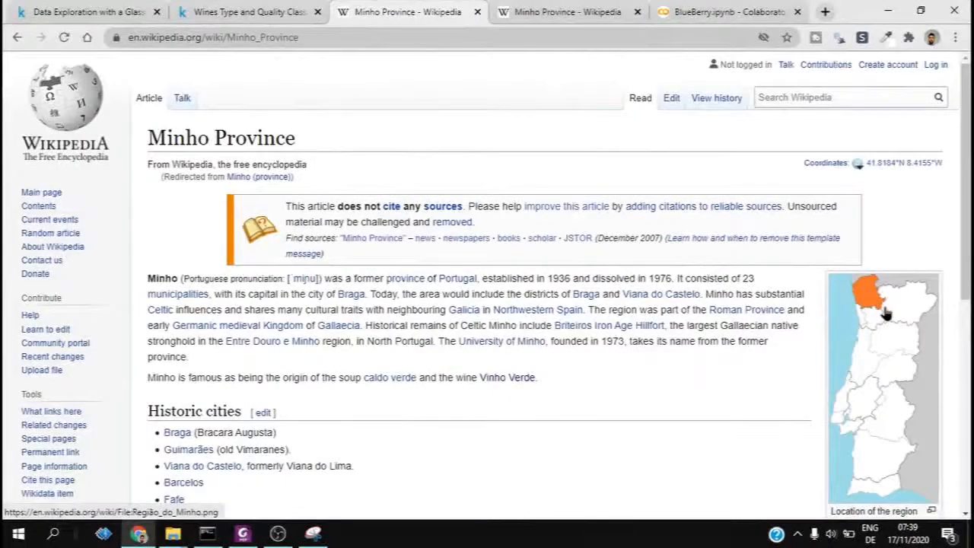
pyautogui.click(884, 321)
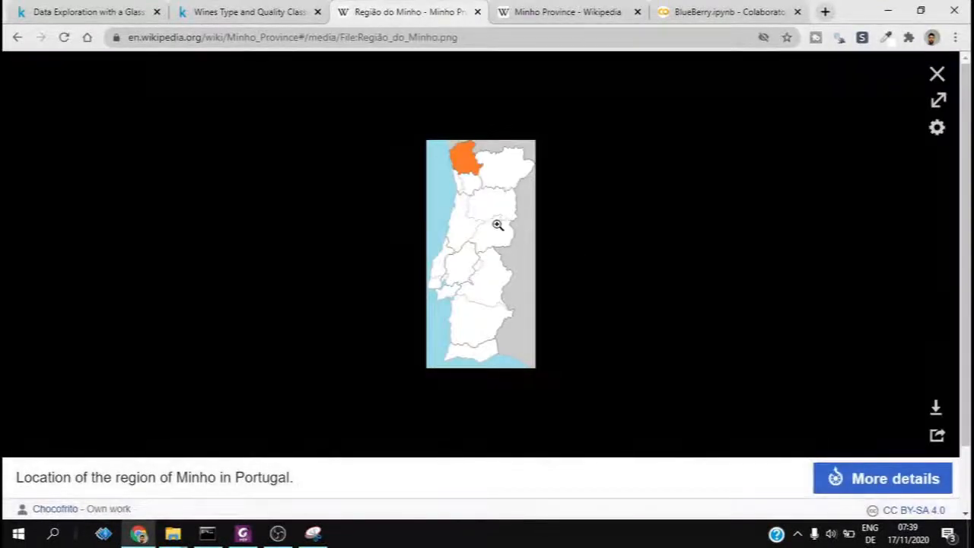
pyautogui.click(721, 12)
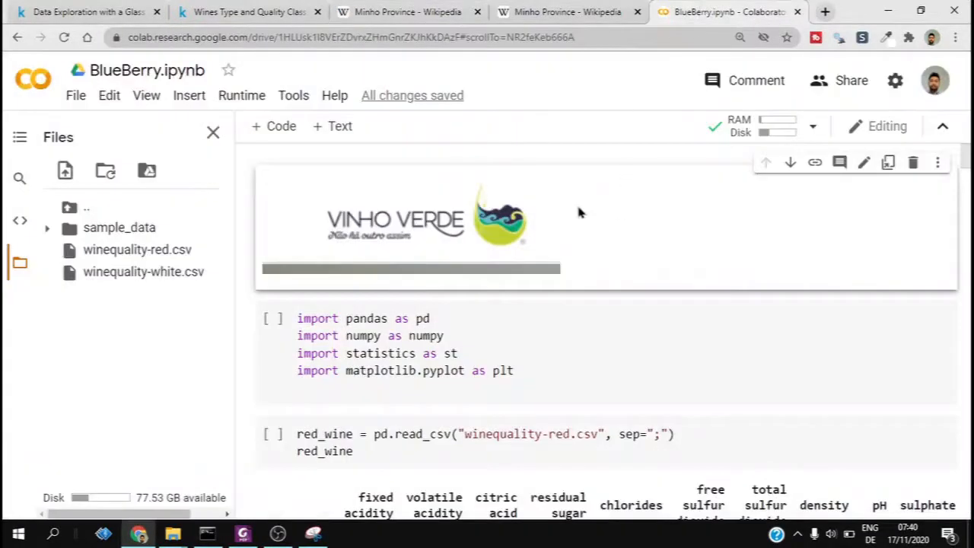
# Add a text cell with the Minho map below the logo and save BlueBerry.ipynb.
pyautogui.click(332, 126)
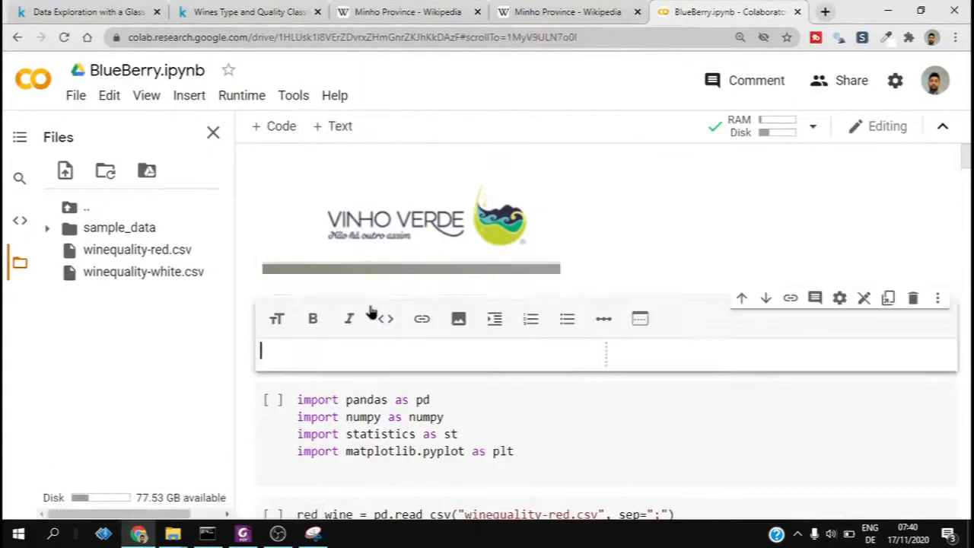
pyautogui.scroll(-3)
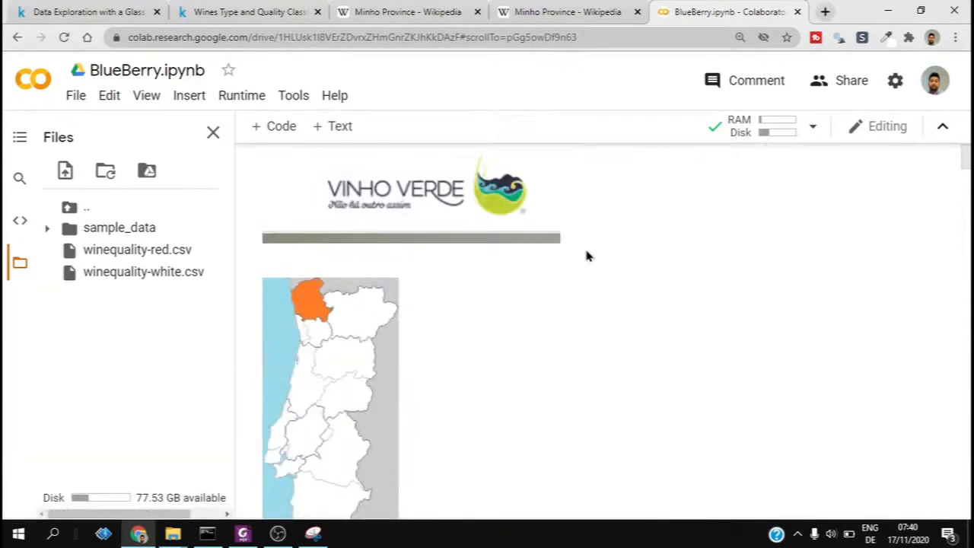
pyautogui.click(75, 95)
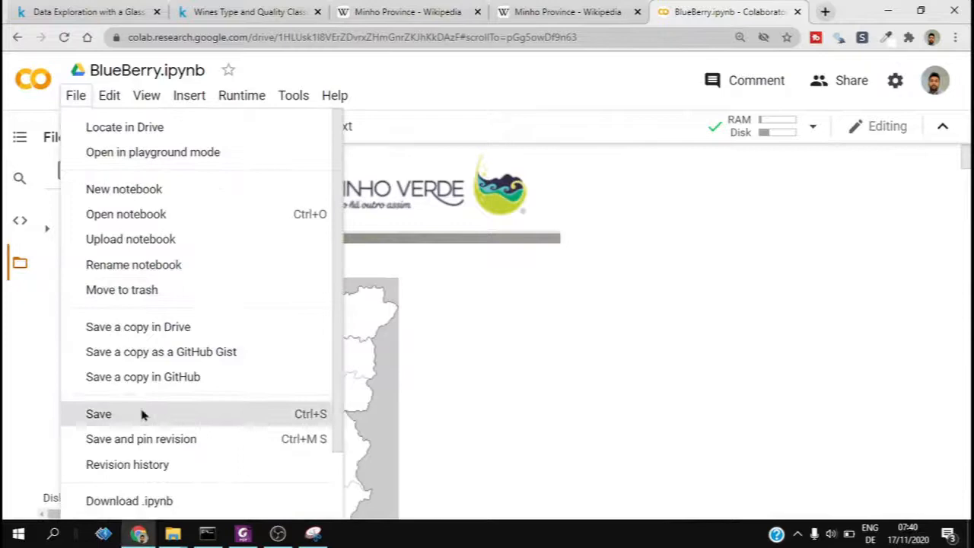
pyautogui.click(98, 413)
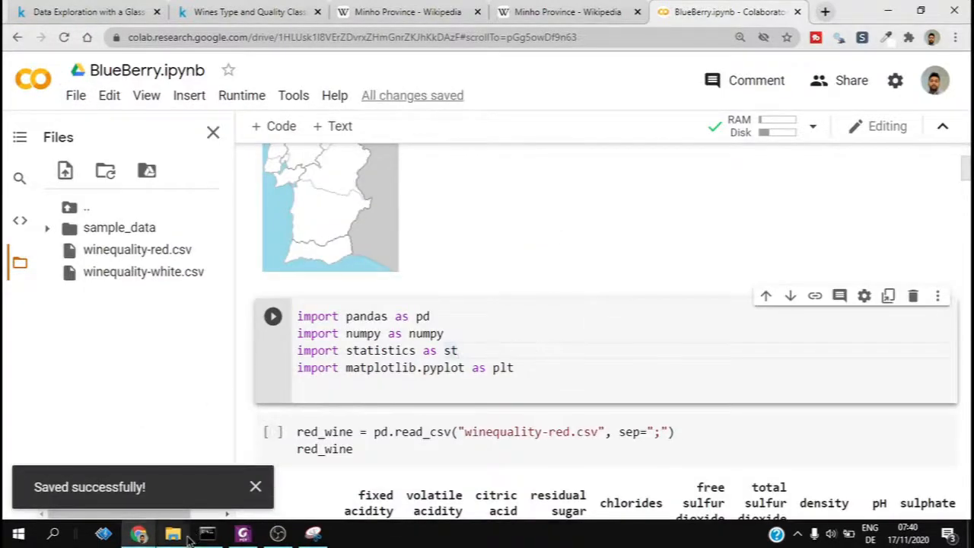
pyautogui.click(169, 533)
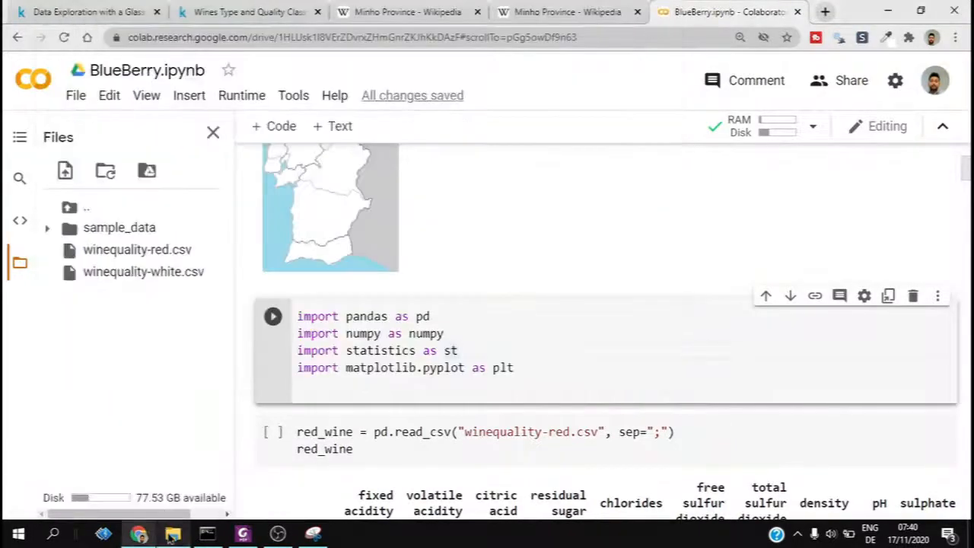
pyautogui.rightClick(185, 347)
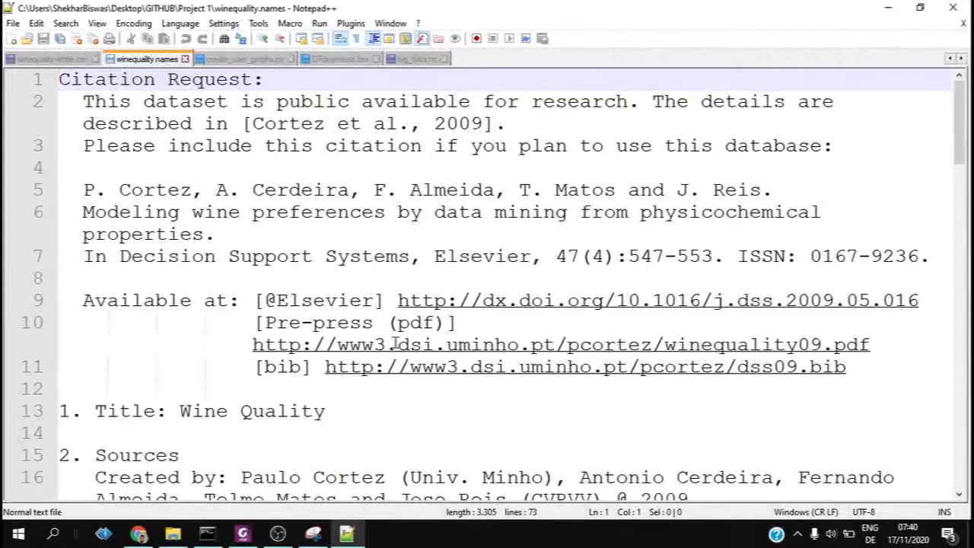
pyautogui.scroll(-3)
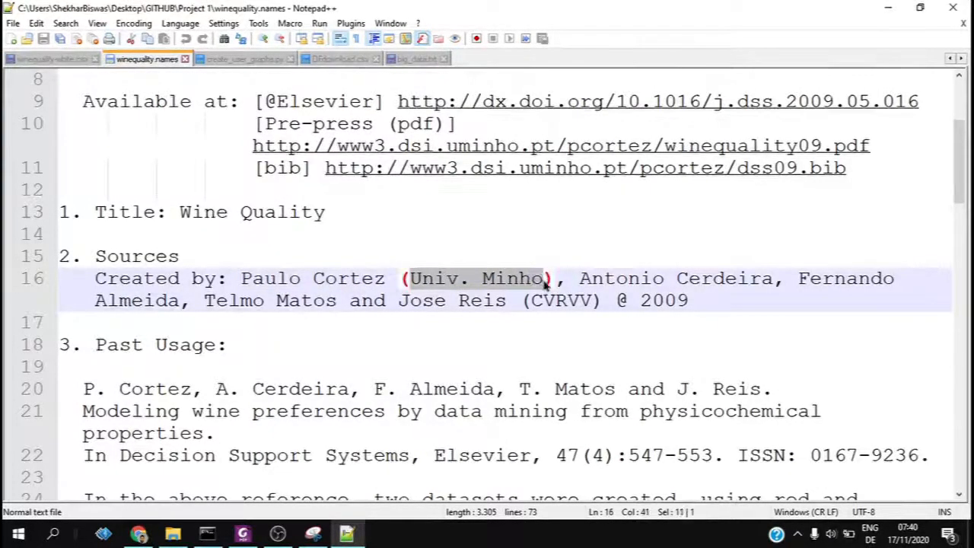
pyautogui.scroll(-3)
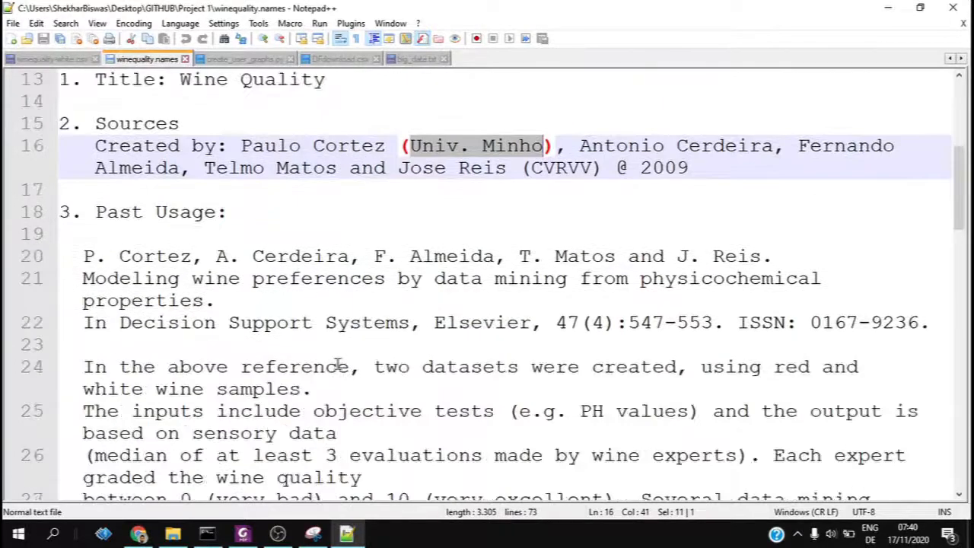
pyautogui.scroll(-3)
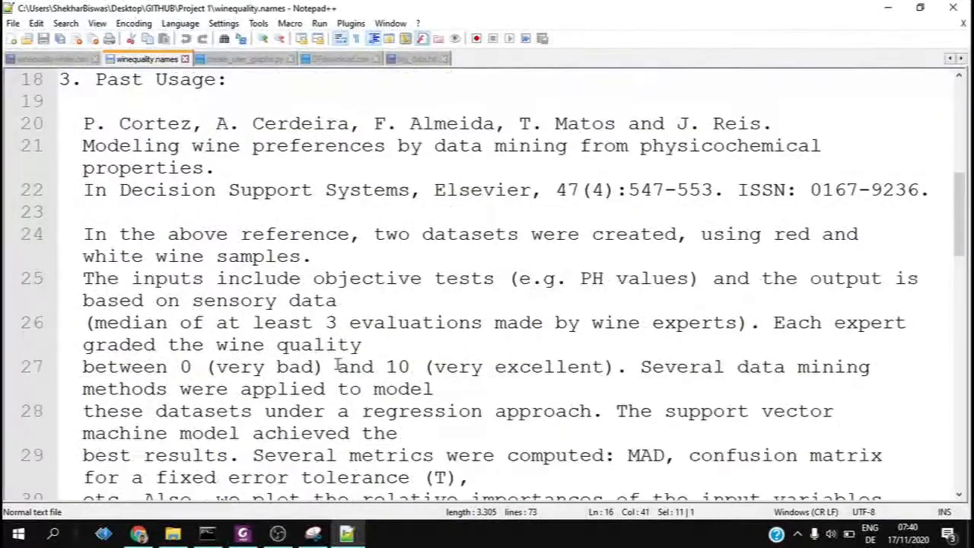
pyautogui.scroll(-3)
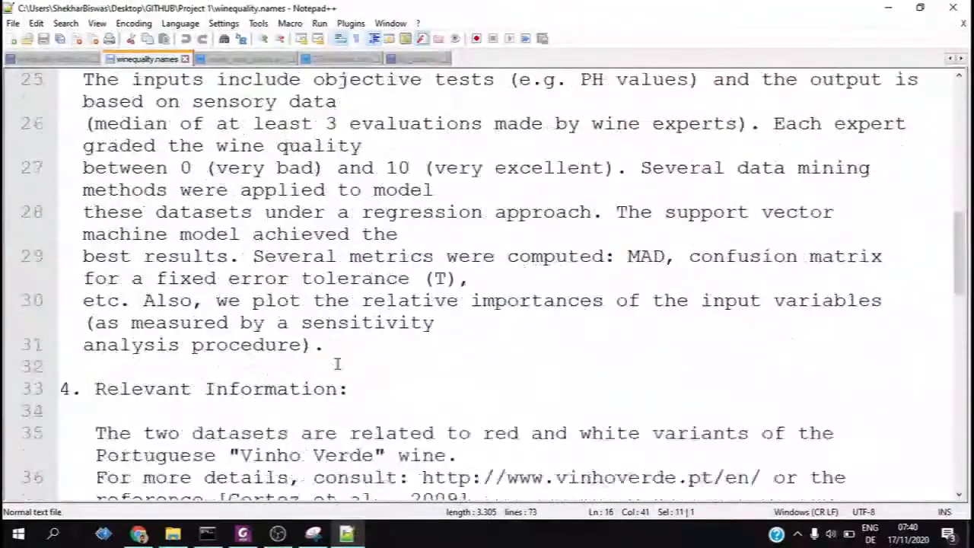
pyautogui.scroll(-3)
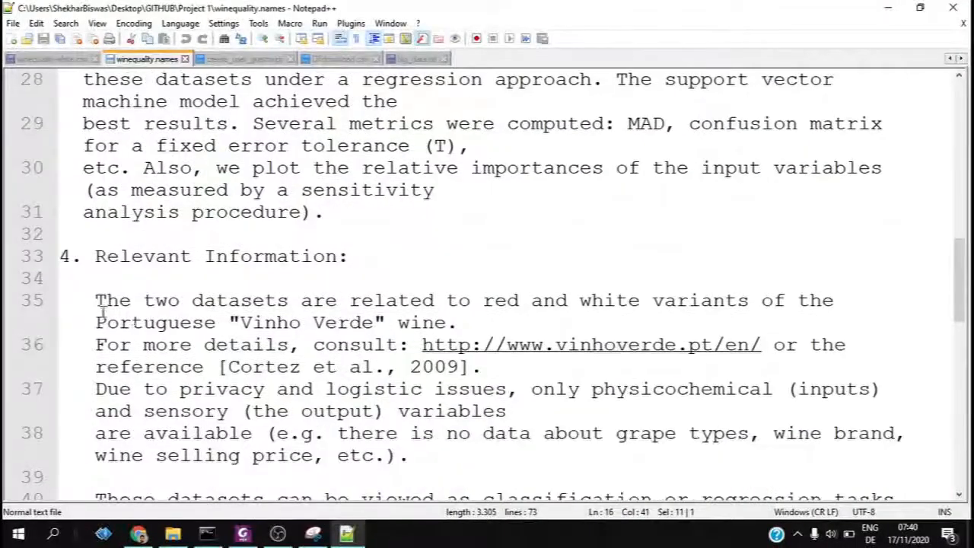
pyautogui.moveTo(95, 300); pyautogui.dragTo(457, 322)
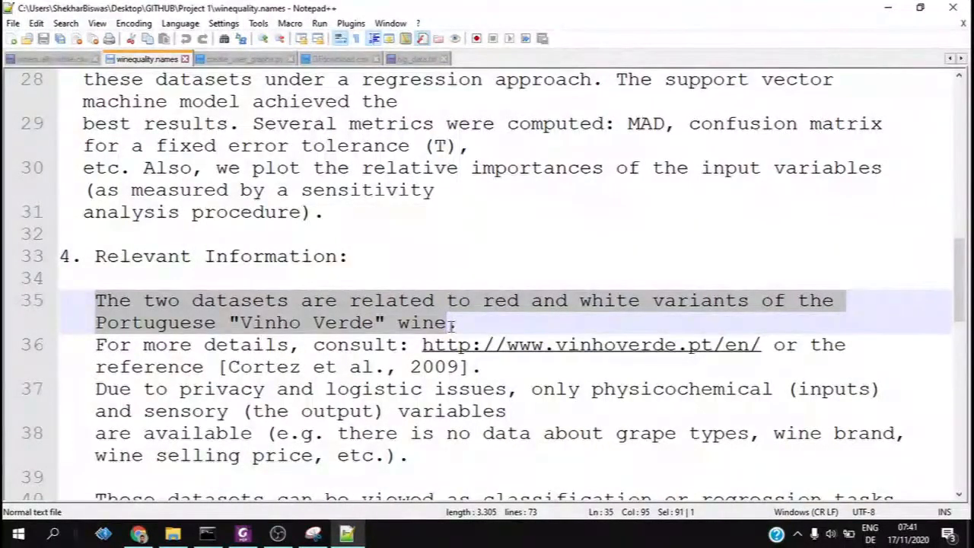
pyautogui.scroll(-3)
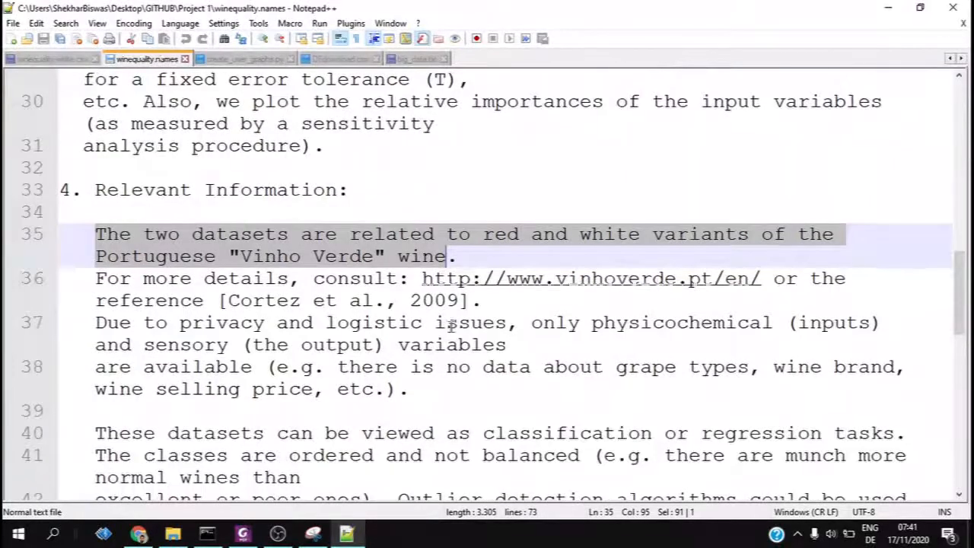
pyautogui.scroll(-3)
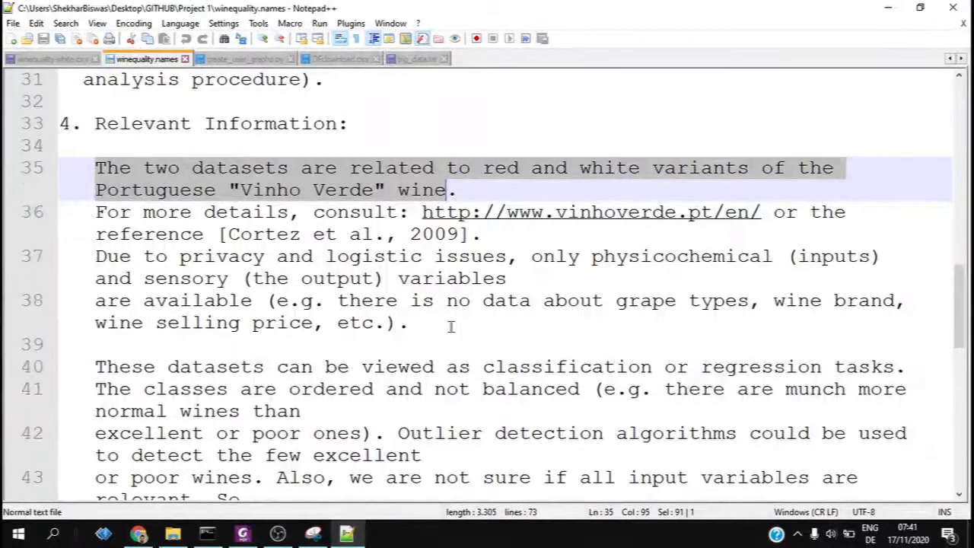
pyautogui.scroll(-3)
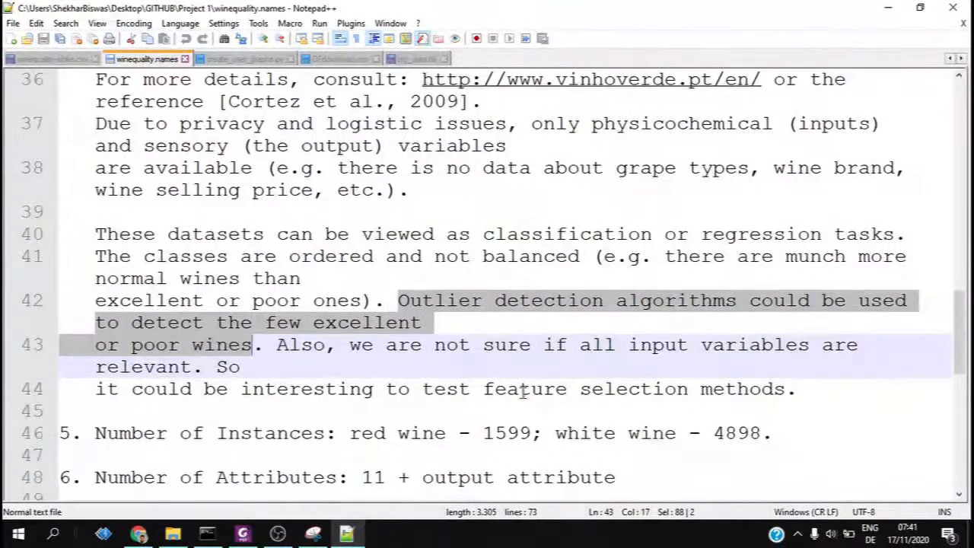
pyautogui.scroll(-3)
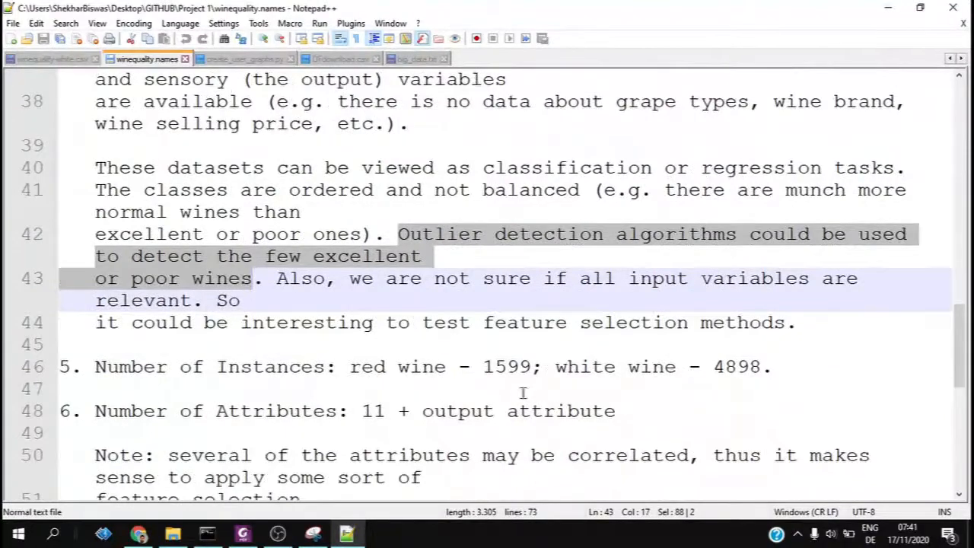
pyautogui.scroll(-3)
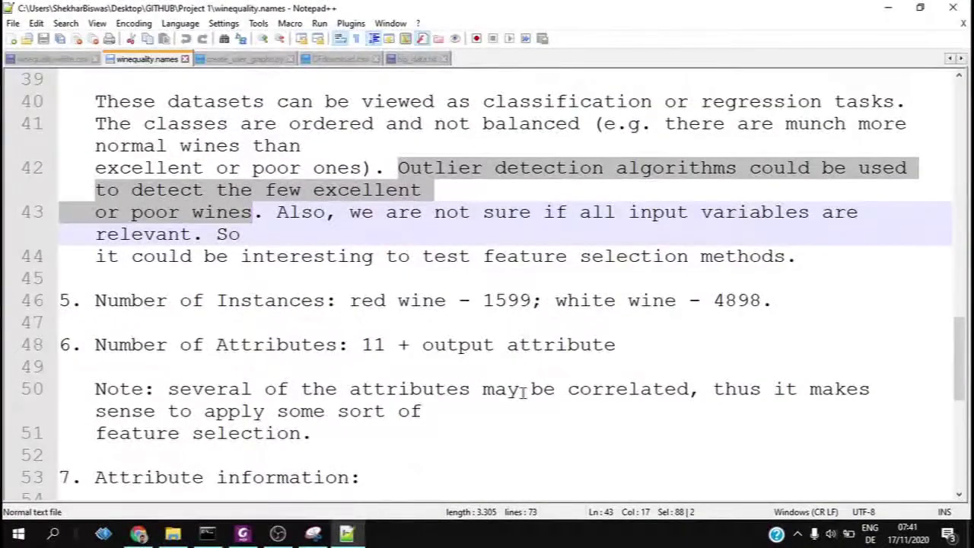
pyautogui.scroll(-3)
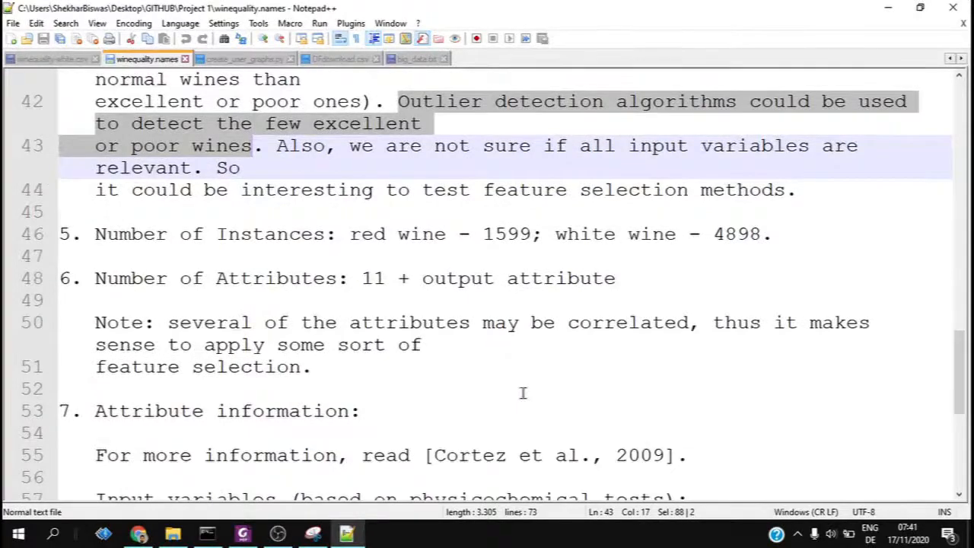
pyautogui.scroll(-3)
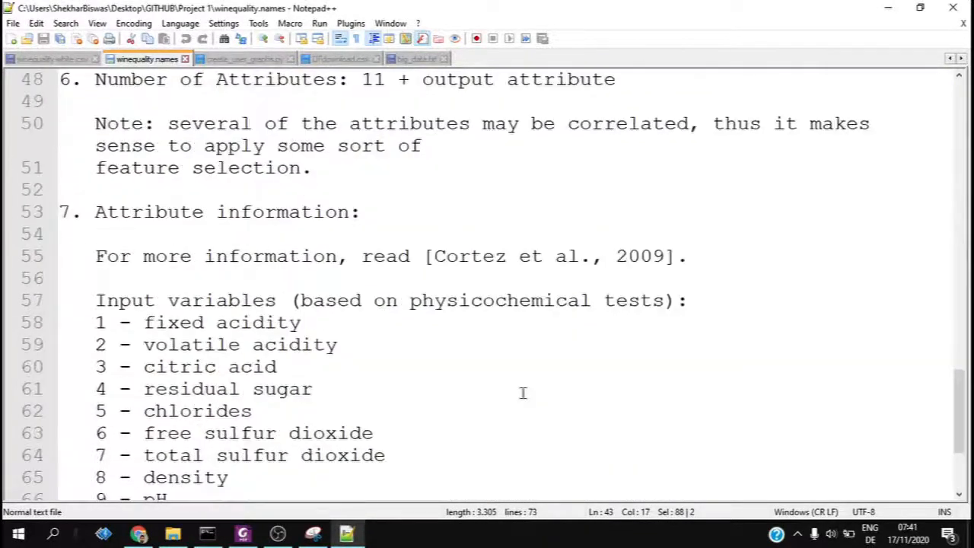
pyautogui.scroll(-3)
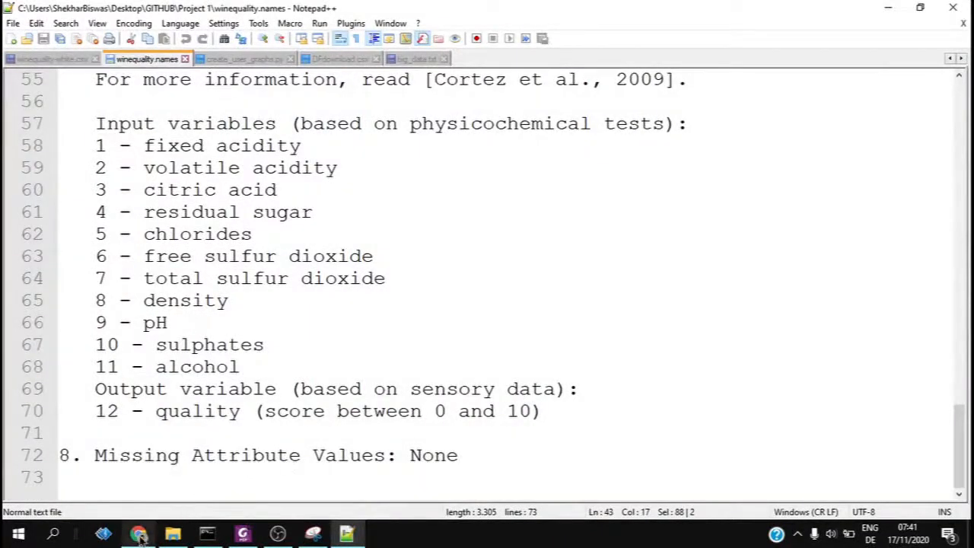
pyautogui.click(137, 534)
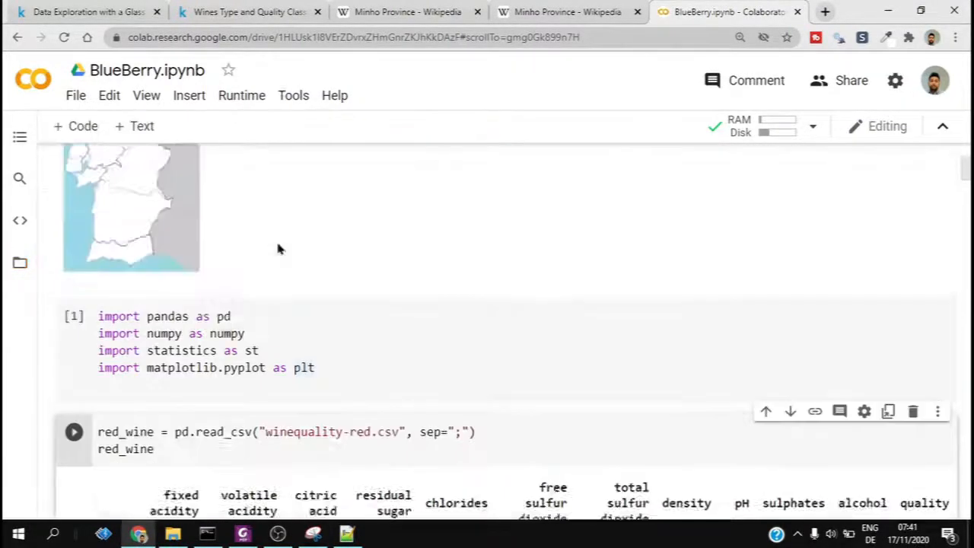
# Scroll down to the combined wines table of 6497 rows × 14 columns.
pyautogui.scroll(-3)
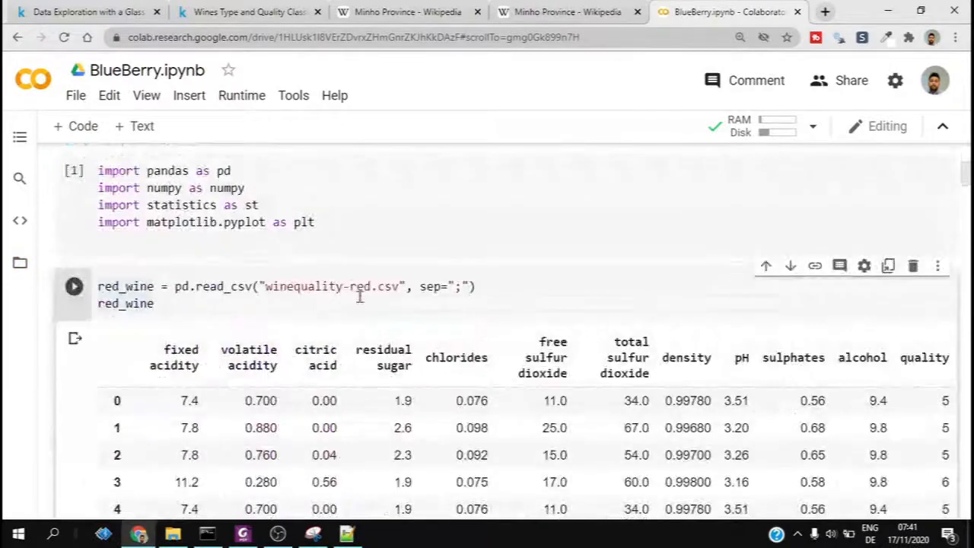
pyautogui.scroll(-3)
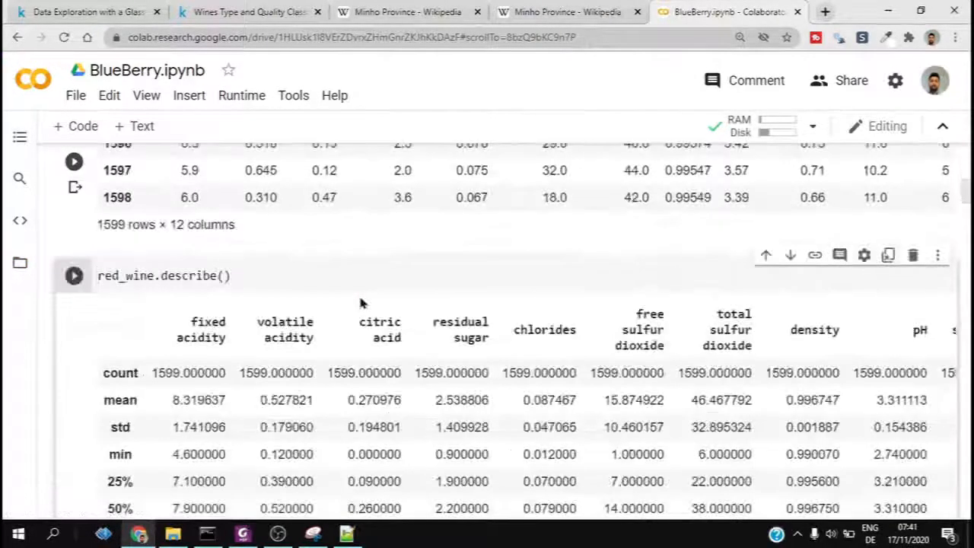
pyautogui.scroll(-3)
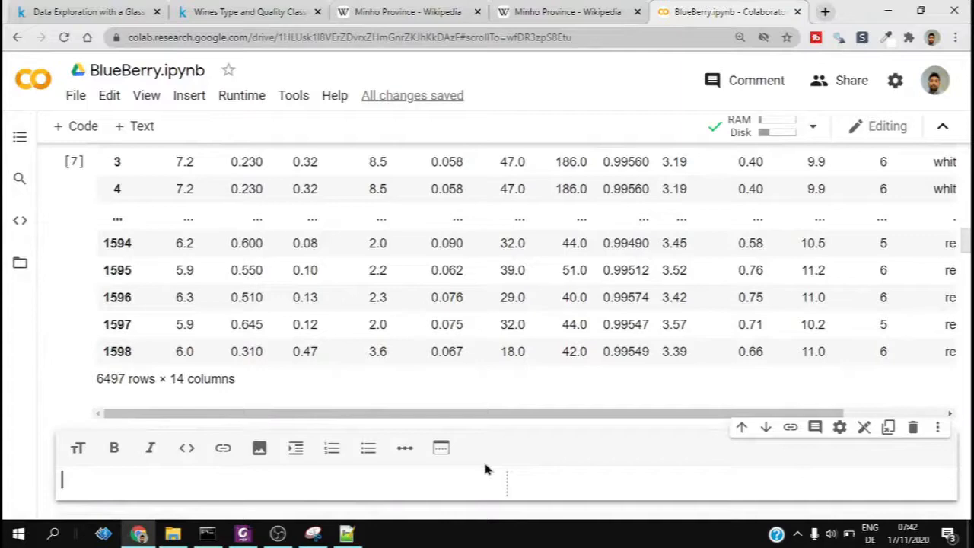
# Add the '## Exploratory analysis' heading and run wines.isnull().sum().
pyautogui.write('## **Exploratory analysis**')
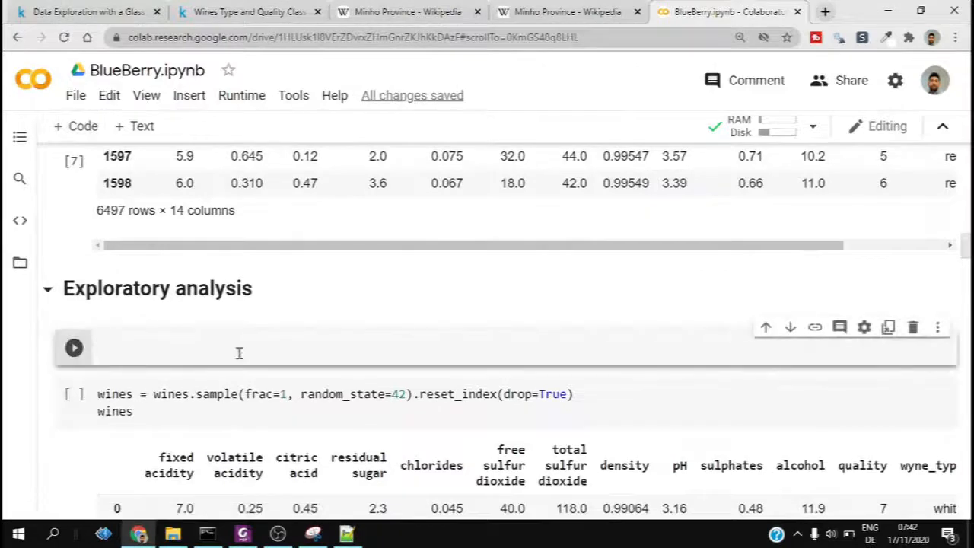
pyautogui.click(74, 347)
pyautogui.write('wines.null(')
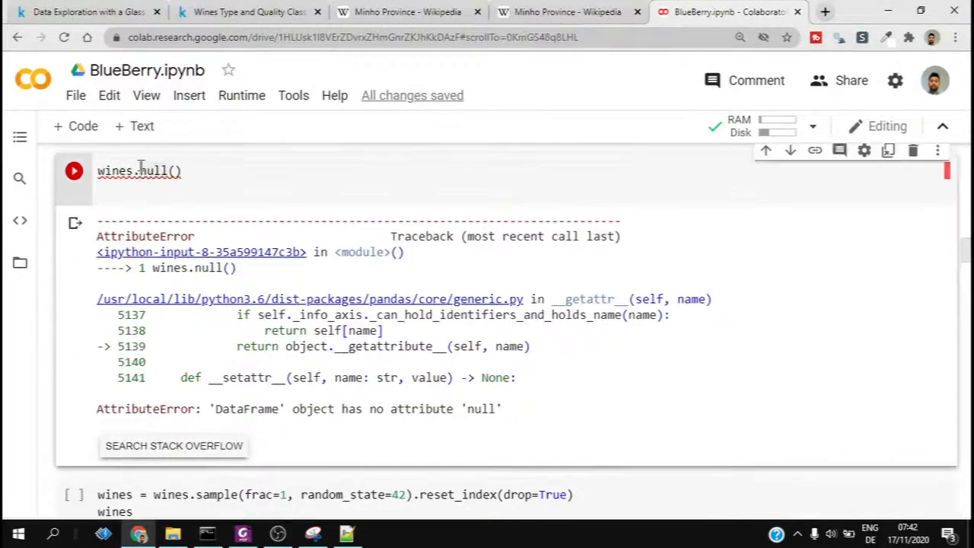
pyautogui.write('isnull')
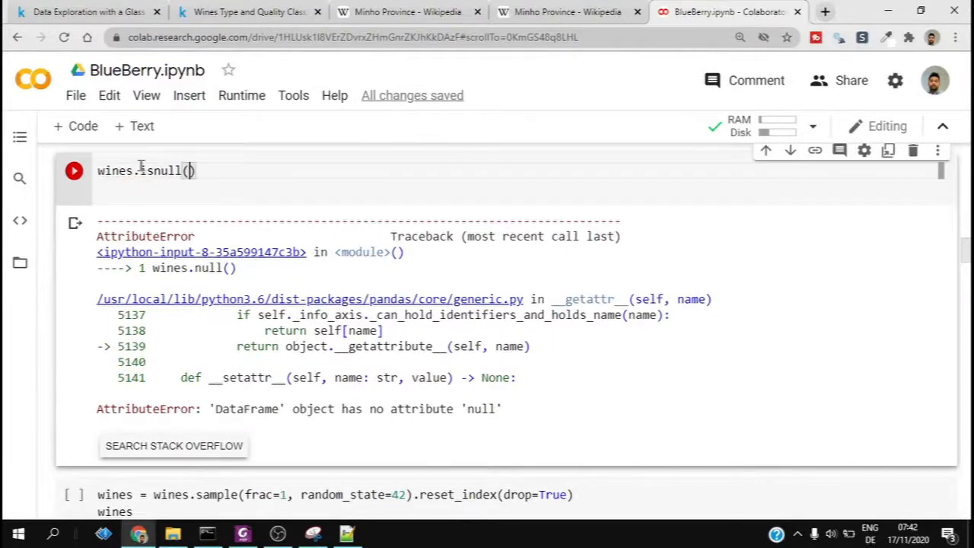
pyautogui.write('.sum')
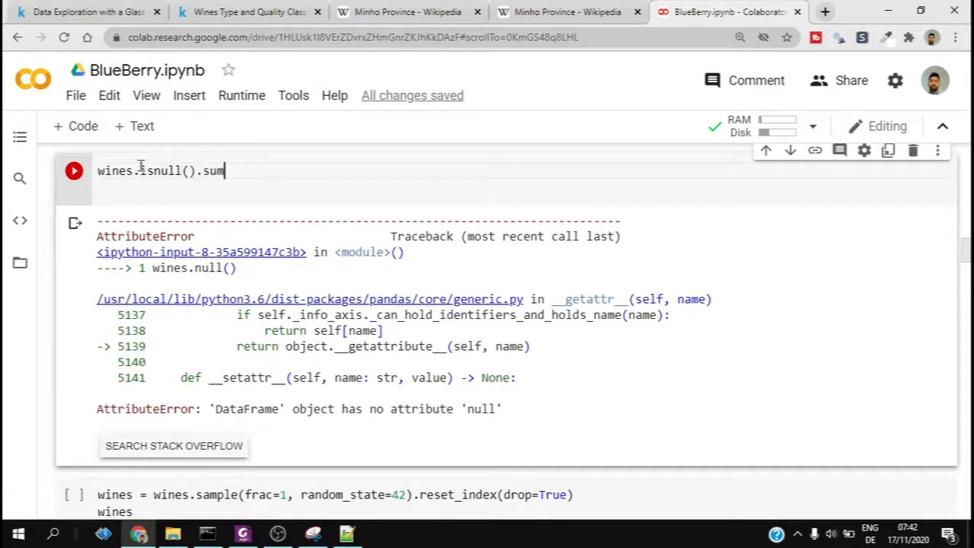
pyautogui.click(73, 171)
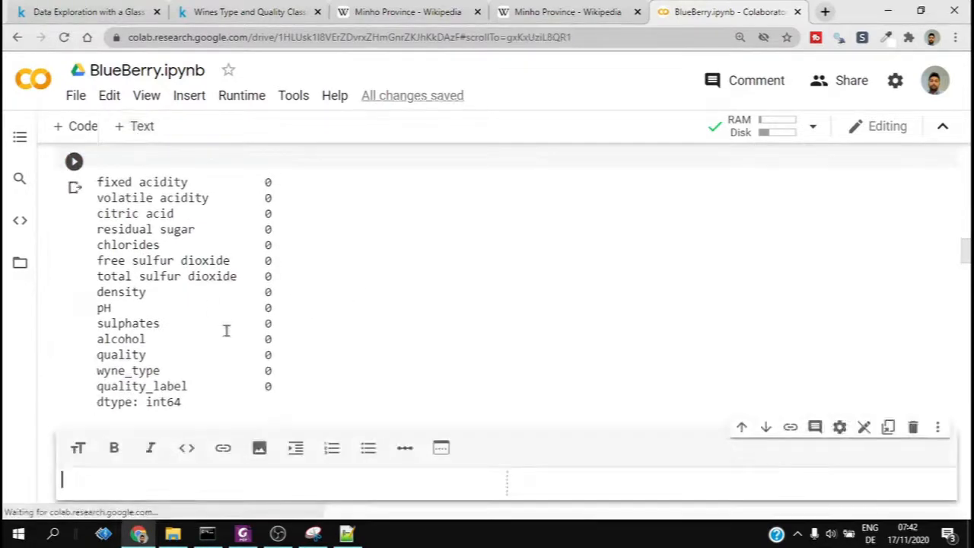
# Add a bold text note 'There is no missing value'.
pyautogui.write('**There is no')
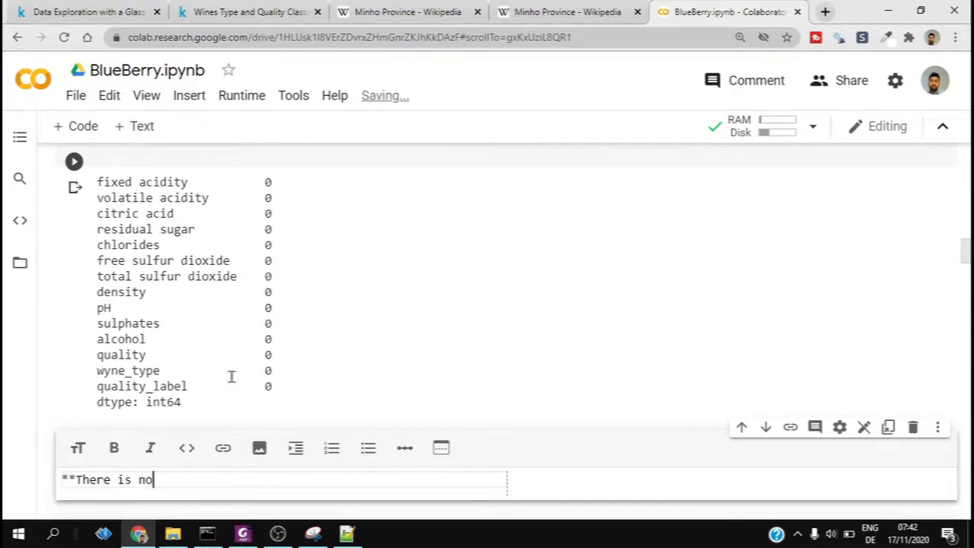
pyautogui.write('mi')
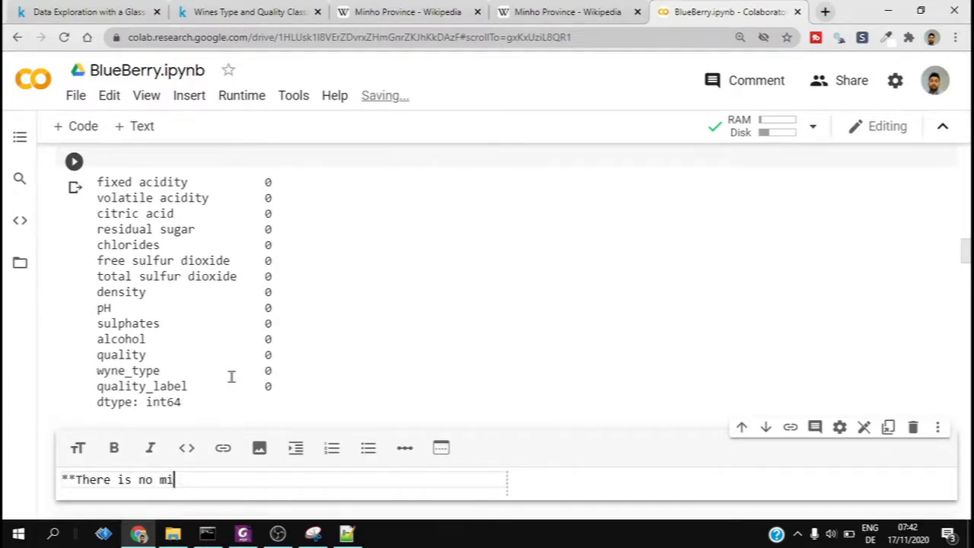
pyautogui.write('ssing value')
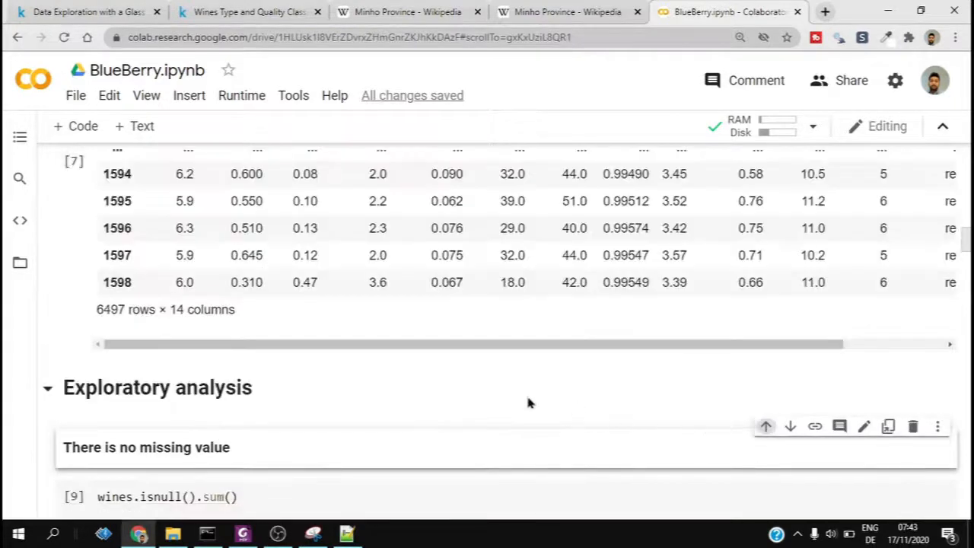
pyautogui.scroll(-3)
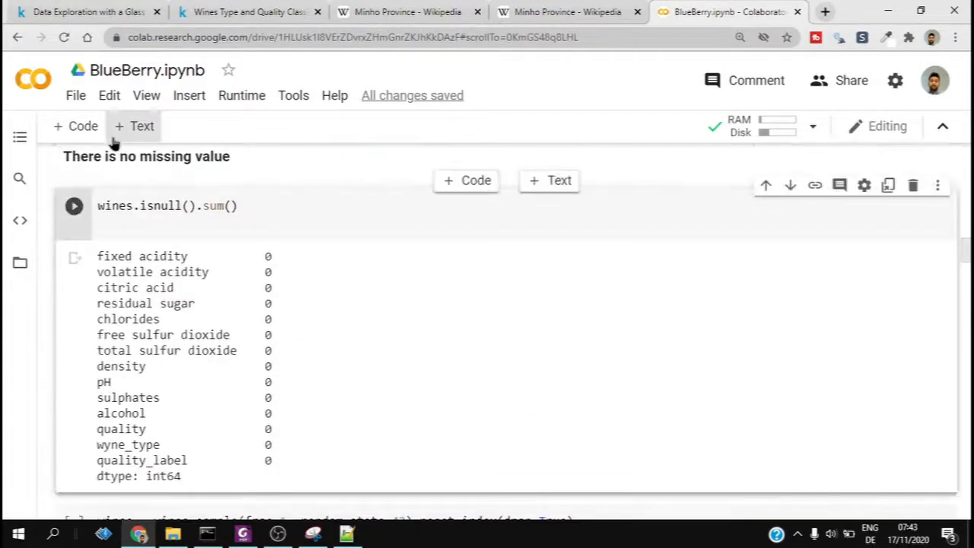
pyautogui.scroll(-3)
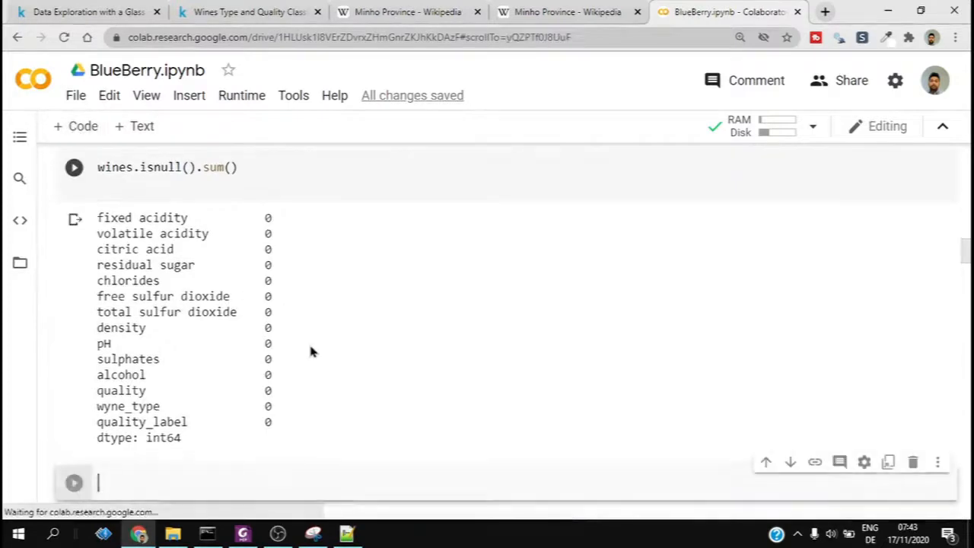
# Run wines.skew() and note 'Mostly positively skewed distribution' above it.
pyautogui.write('win')
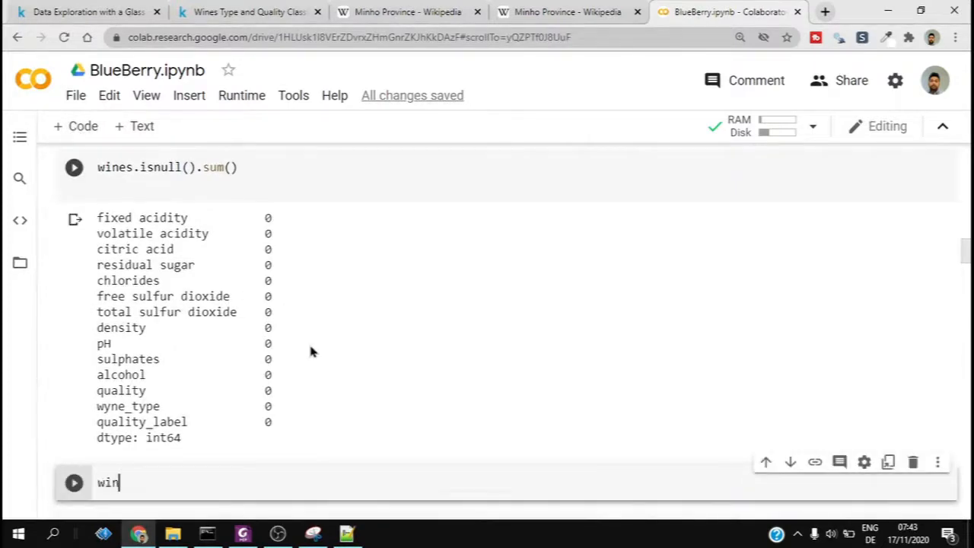
pyautogui.write('es')
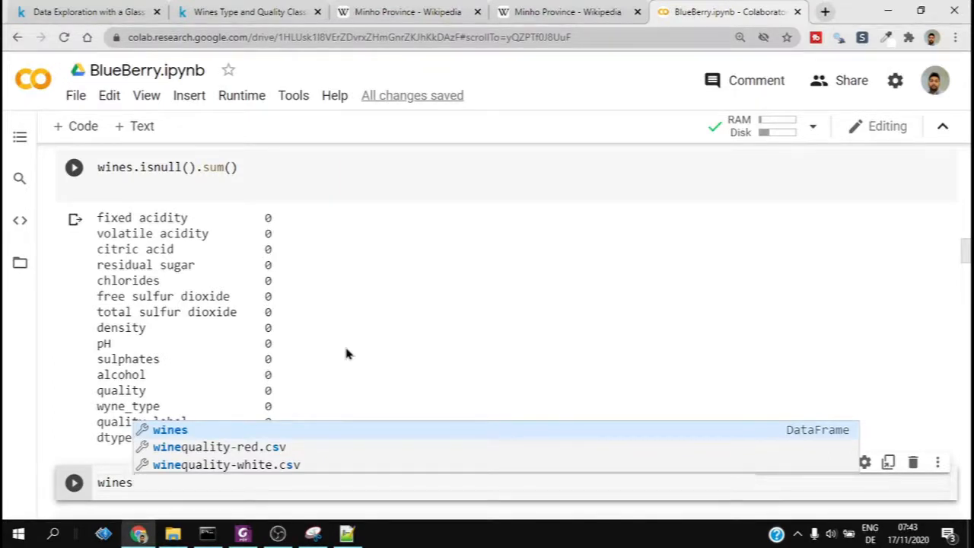
pyautogui.write('.skew(')
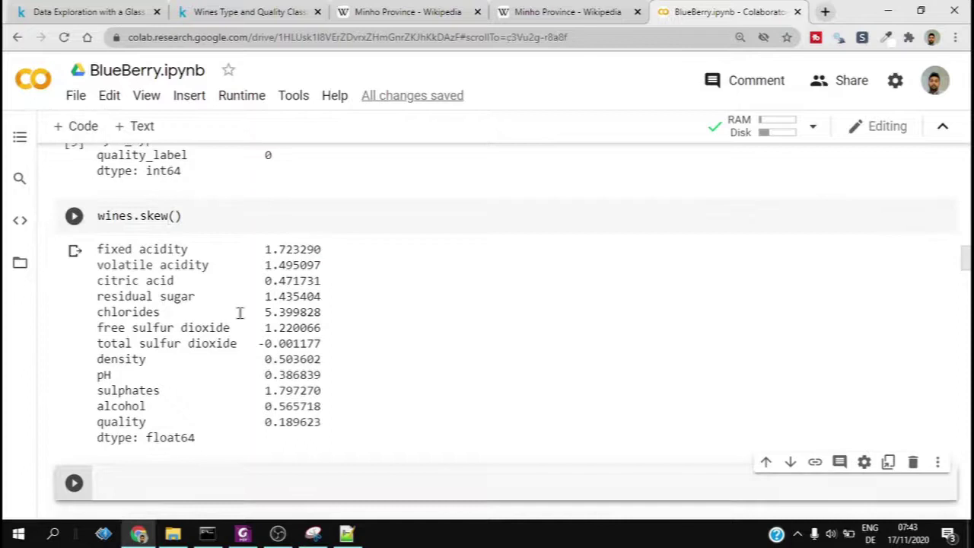
pyautogui.scroll(-3)
pyautogui.write('**Mostly positively s')
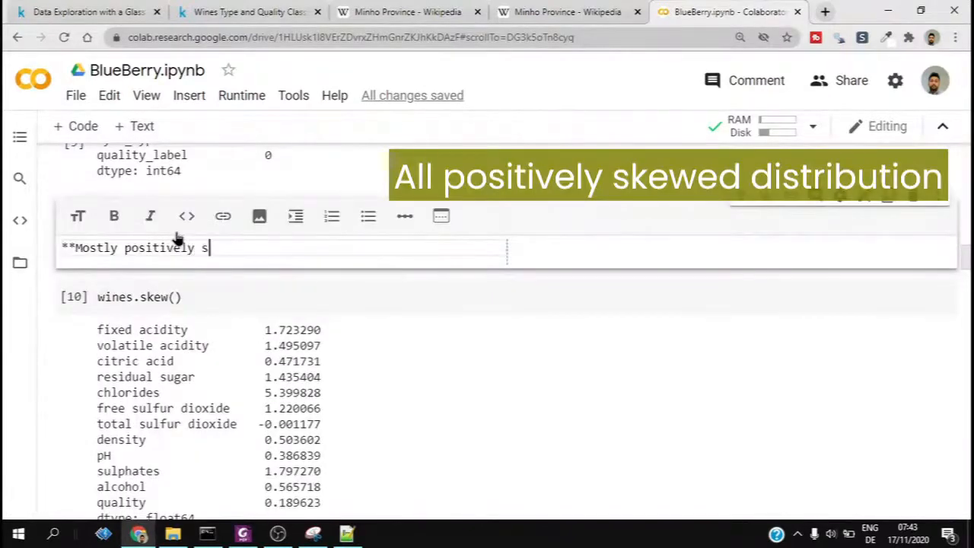
pyautogui.write('kewed dis')
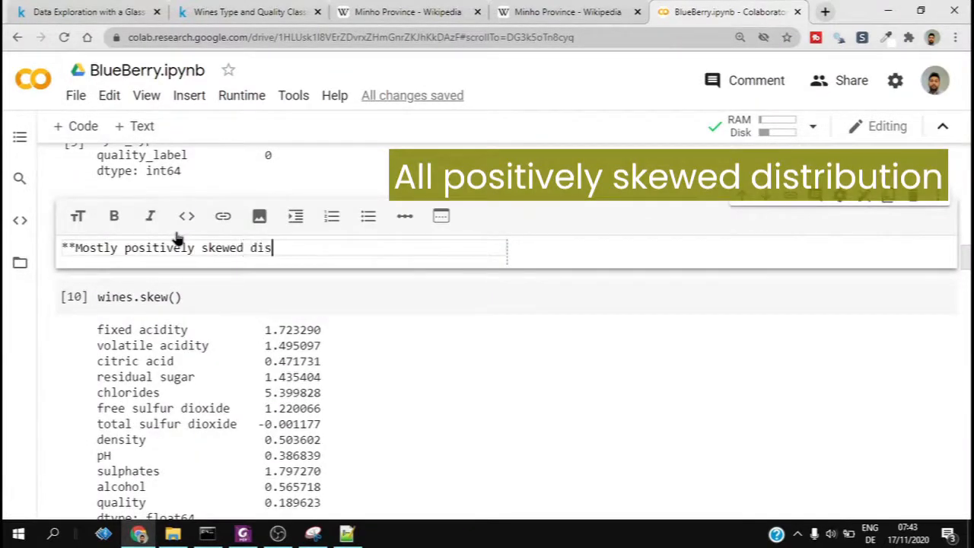
pyautogui.write('tribution')
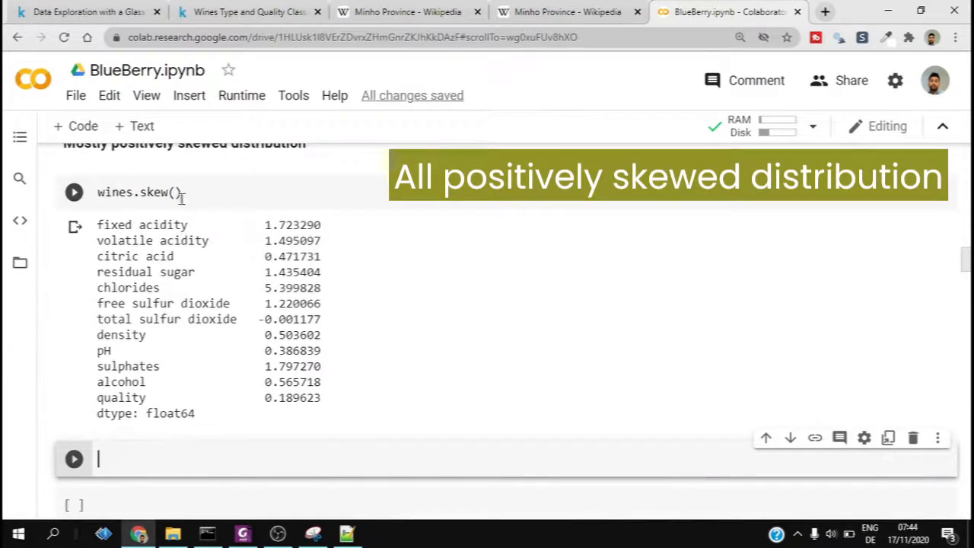
# Plot a 50-bin histogram of wines['fixed acidity'].
pyautogui.write("wines['fixed acidity']")
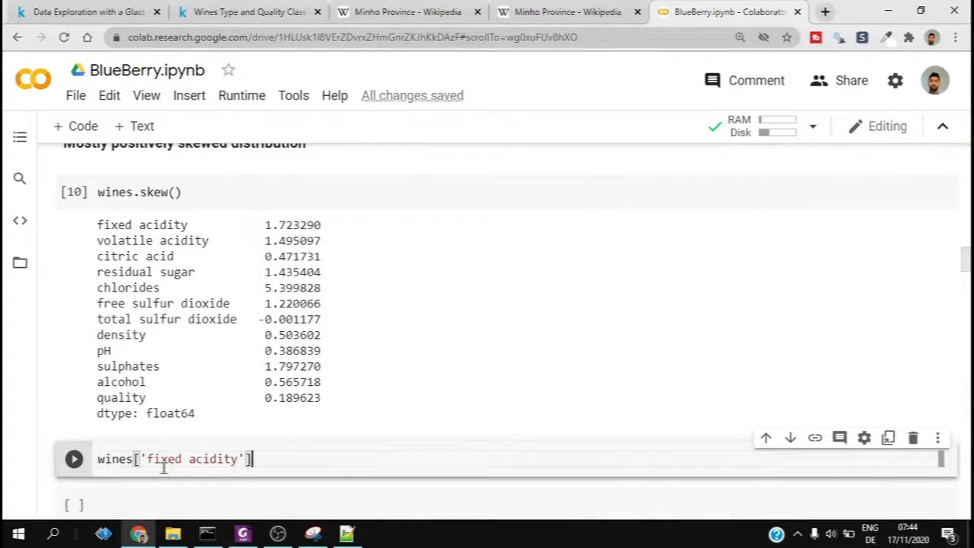
pyautogui.write('.hist(')
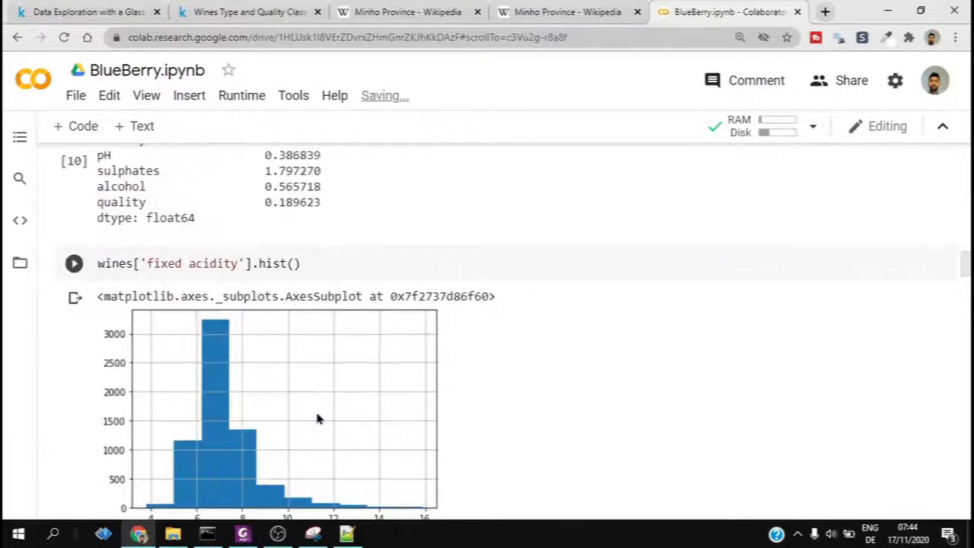
pyautogui.write('b')
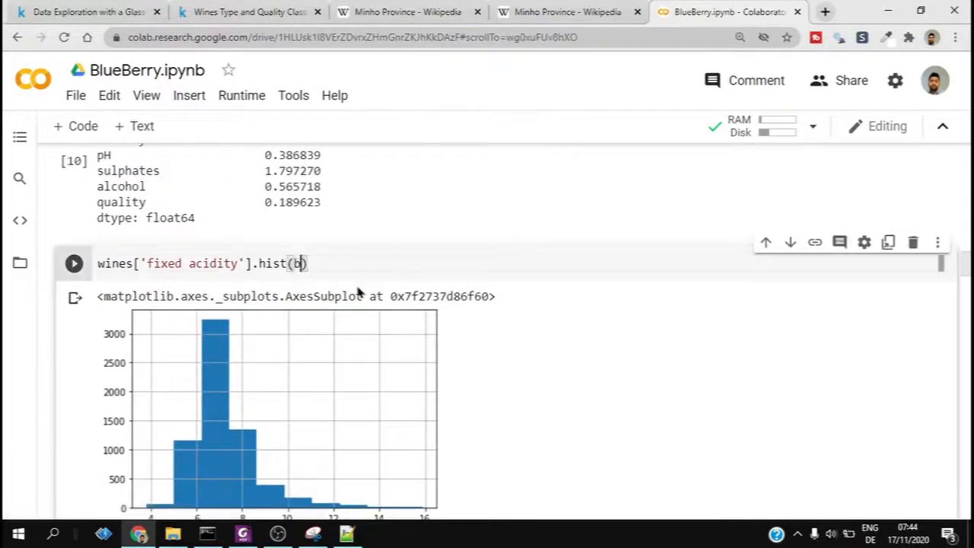
pyautogui.write('ins = 50')
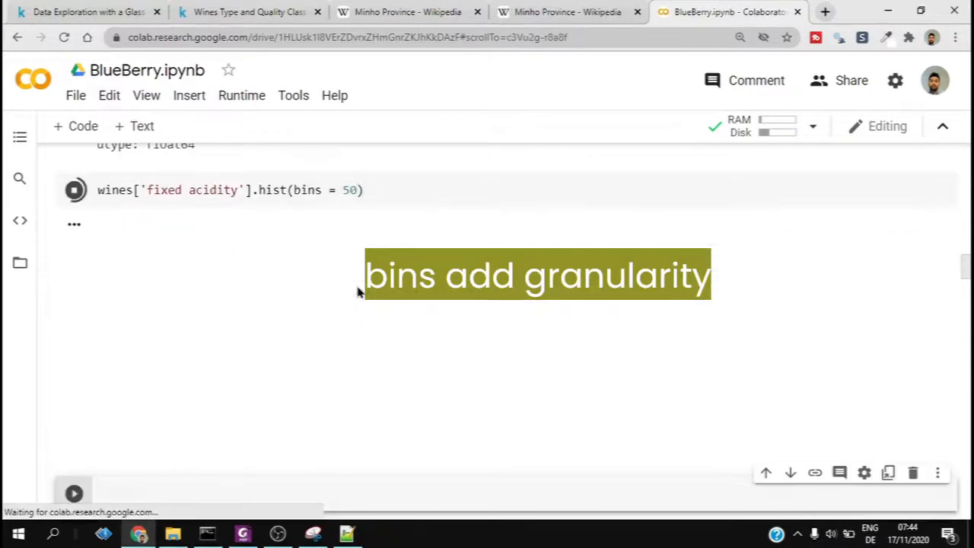
pyautogui.click(75, 189)
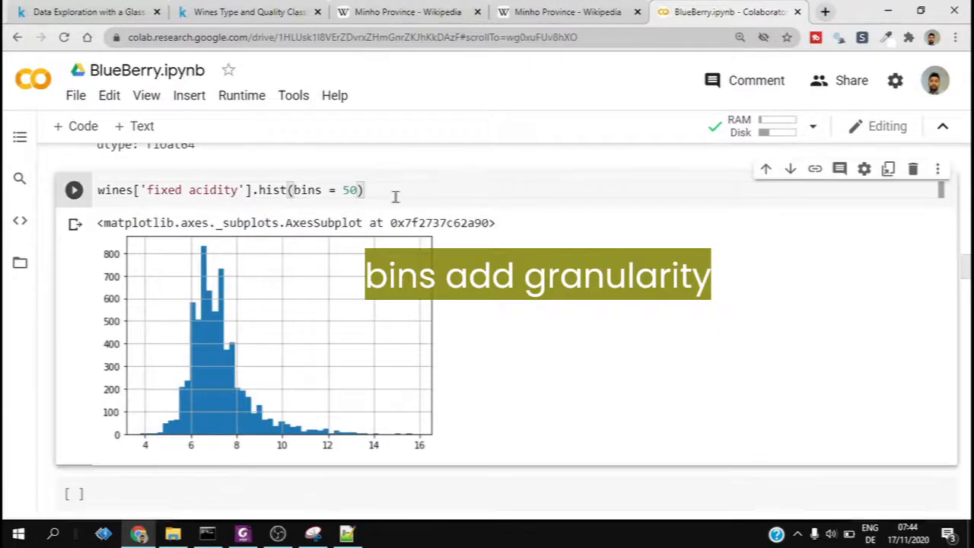
# Hide the text output with a trailing semicolon and switch the column to total sulfur dioxide.
pyautogui.write(';')
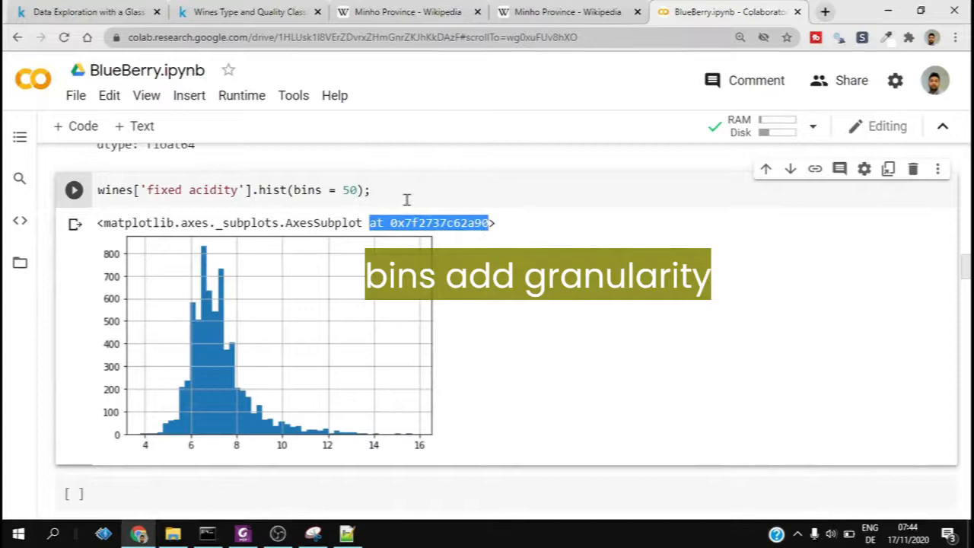
pyautogui.click(74, 189)
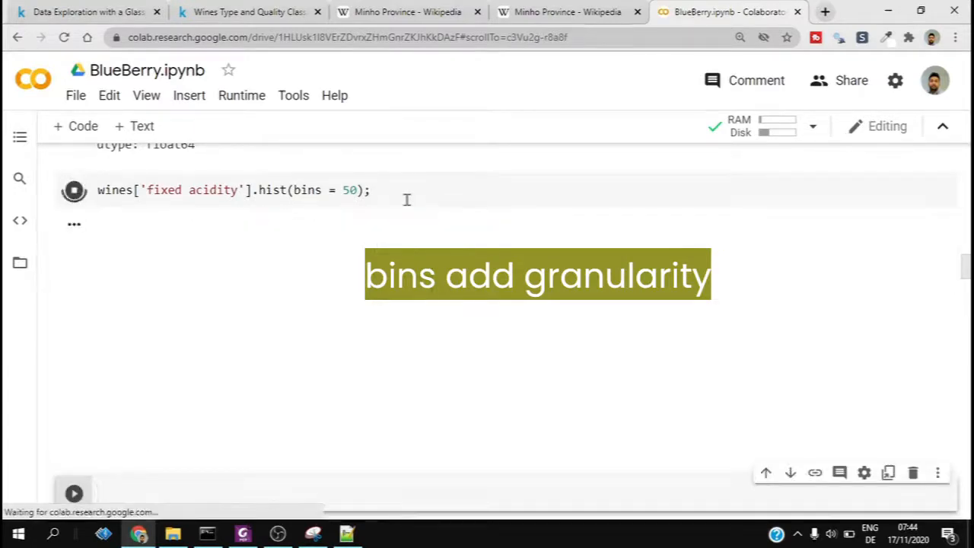
pyautogui.click(74, 190)
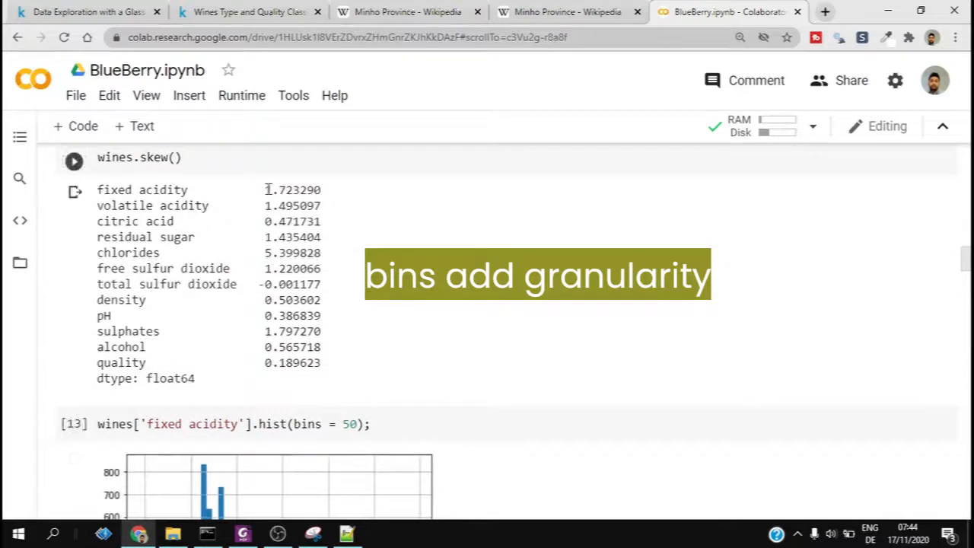
pyautogui.doubleClick(292, 190)
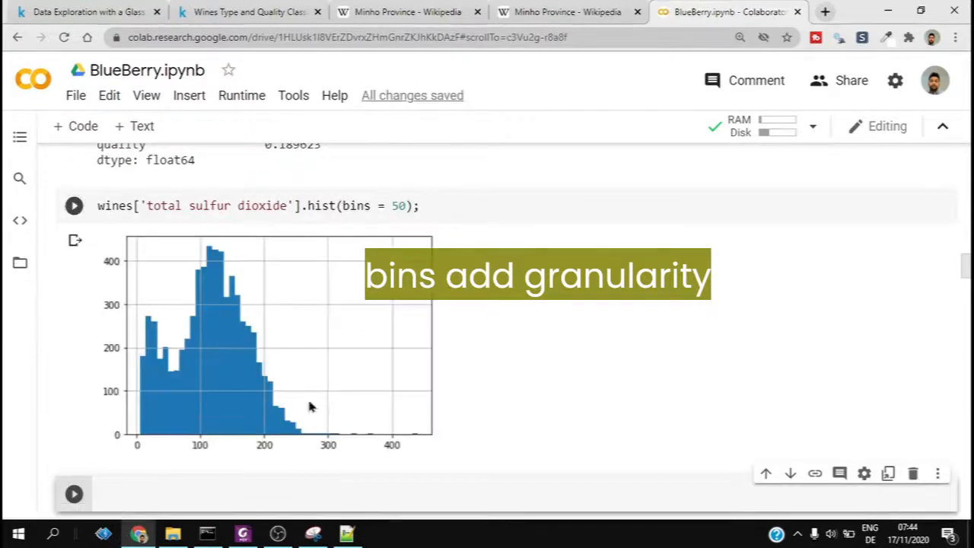
pyautogui.moveTo(214, 348)
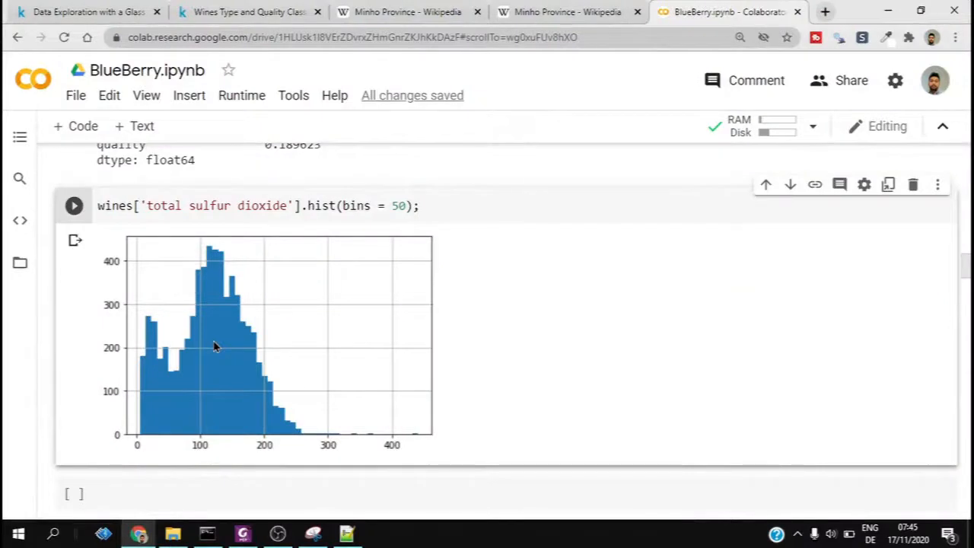
# Insert a code cell starting with 'wines' above the Wine Type Vs Quality plot code.
pyautogui.scroll(-3)
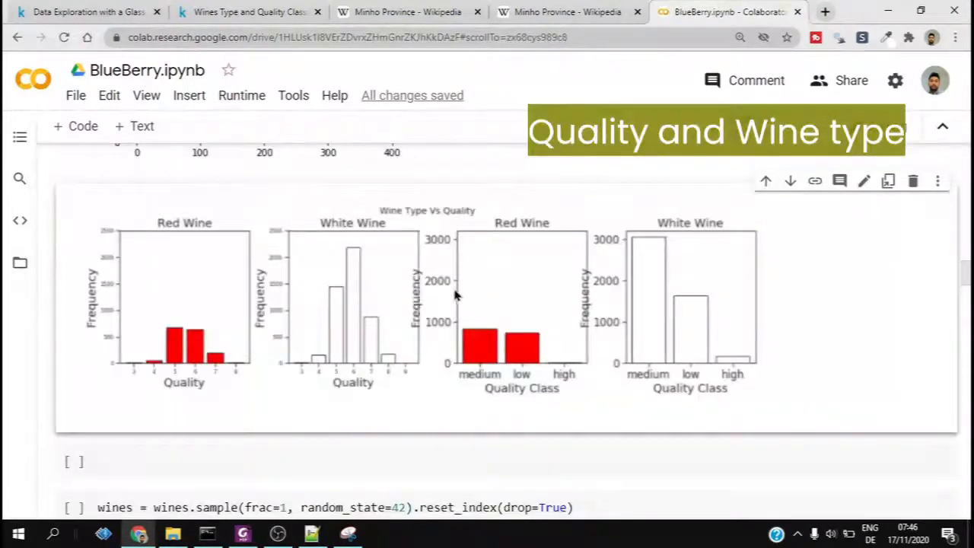
pyautogui.moveTo(449, 299)
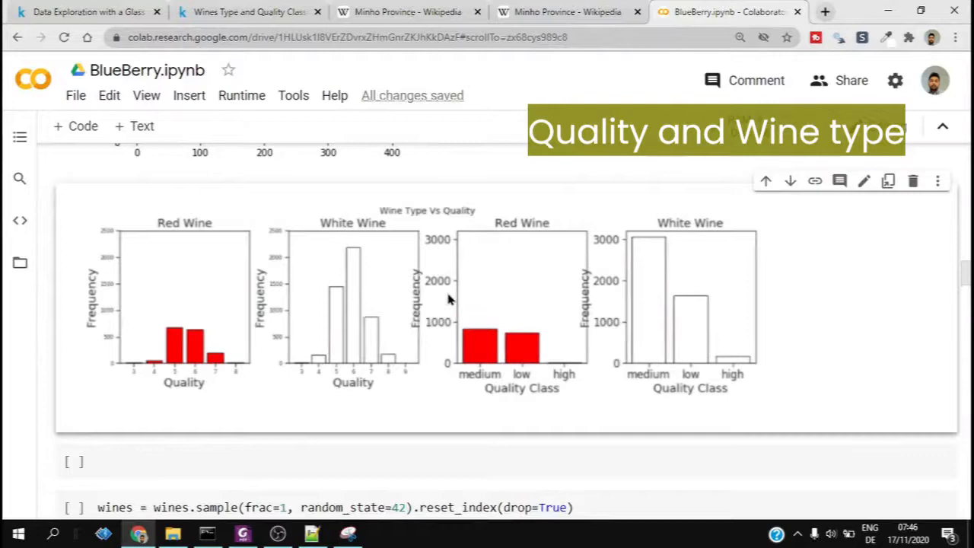
pyautogui.scroll(-3)
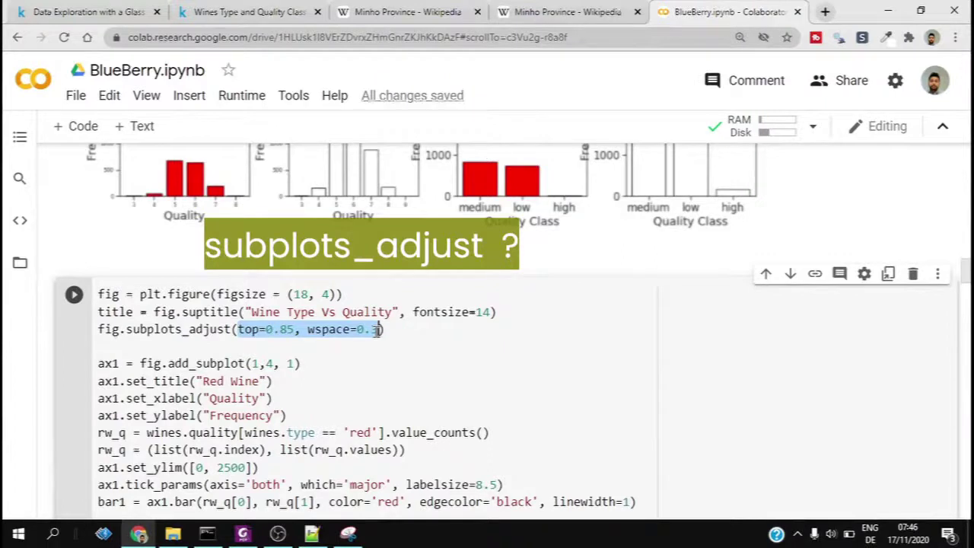
pyautogui.click(303, 364)
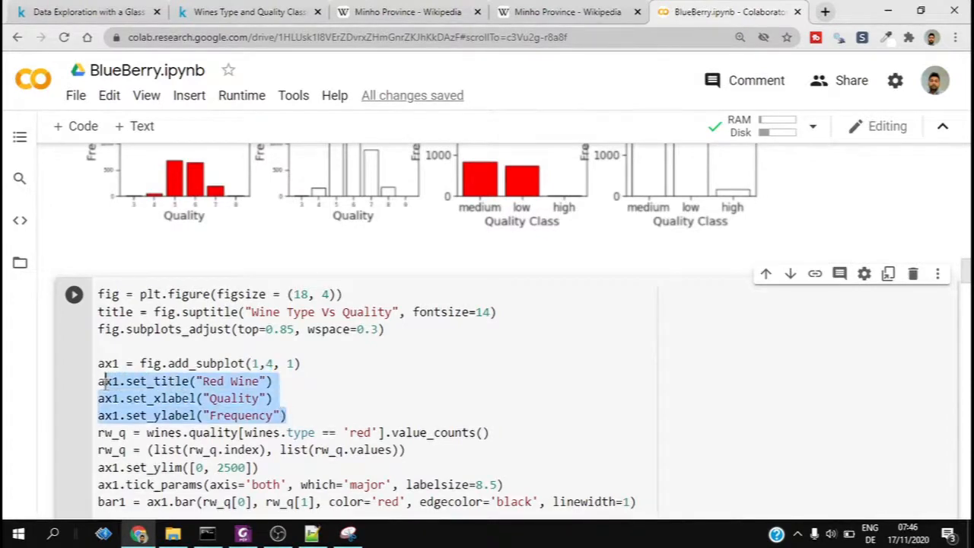
pyautogui.scroll(-3)
pyautogui.write('wines')
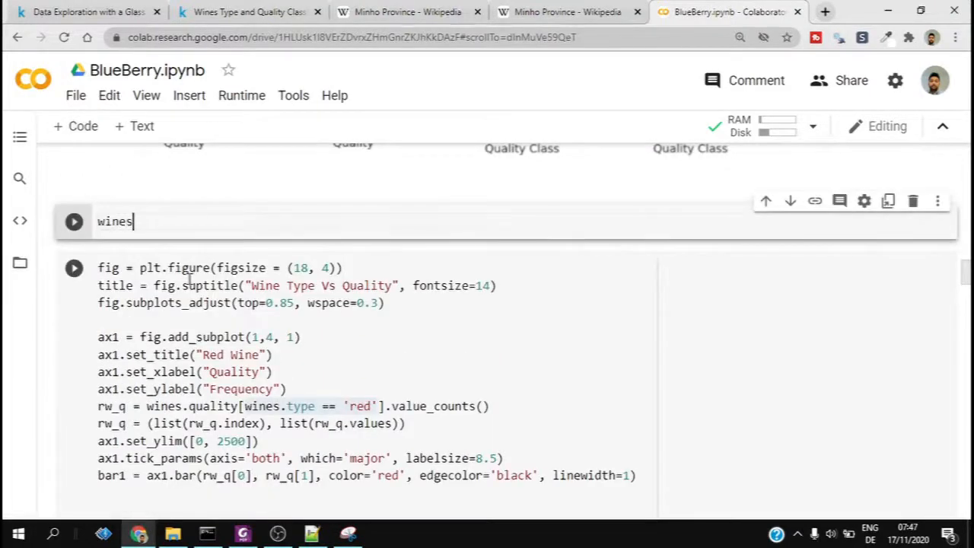
# Run wines.quality to display the quality values.
pyautogui.write('.quality')
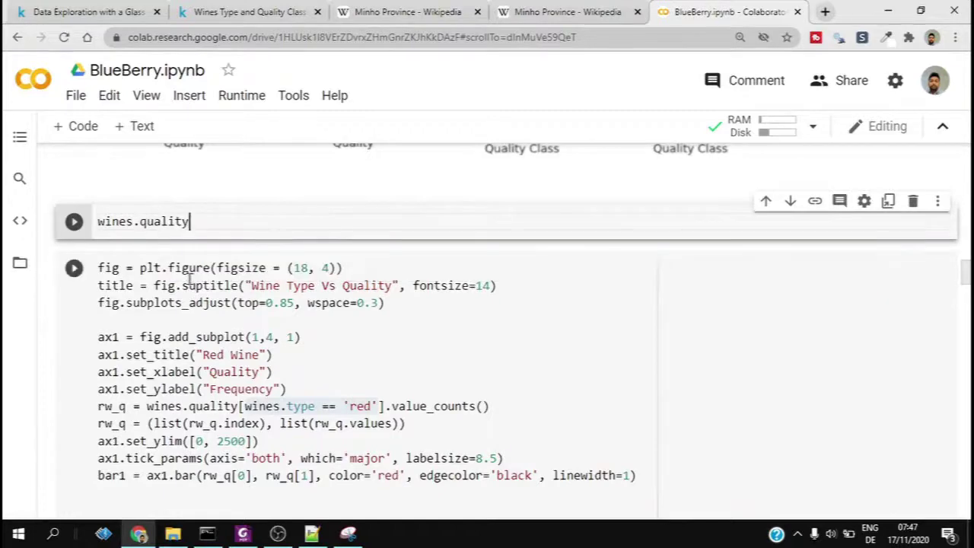
pyautogui.click(74, 222)
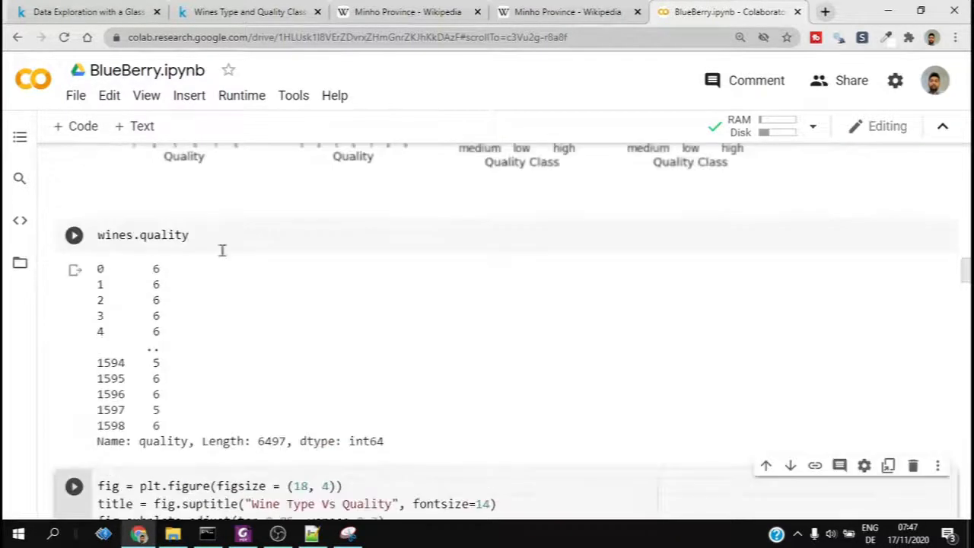
pyautogui.scroll(-3)
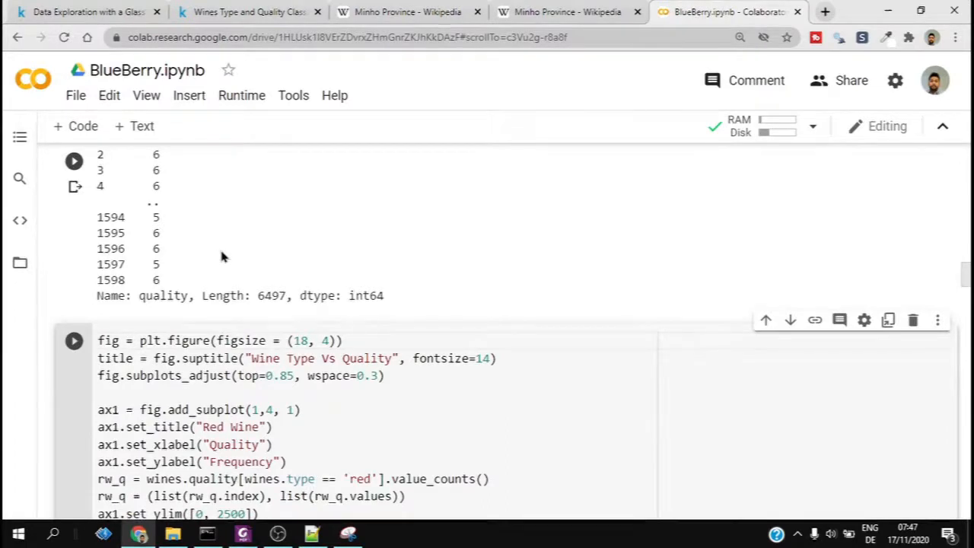
pyautogui.scroll(-3)
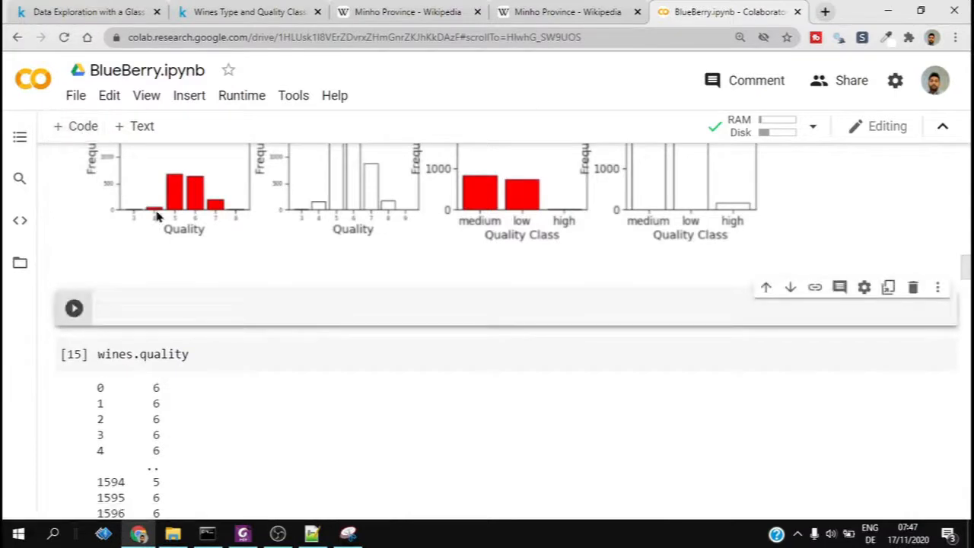
# List wines.columns and correct the fixed acidity access to wines['fixed acidity'].
pyautogui.write('wines.columns')
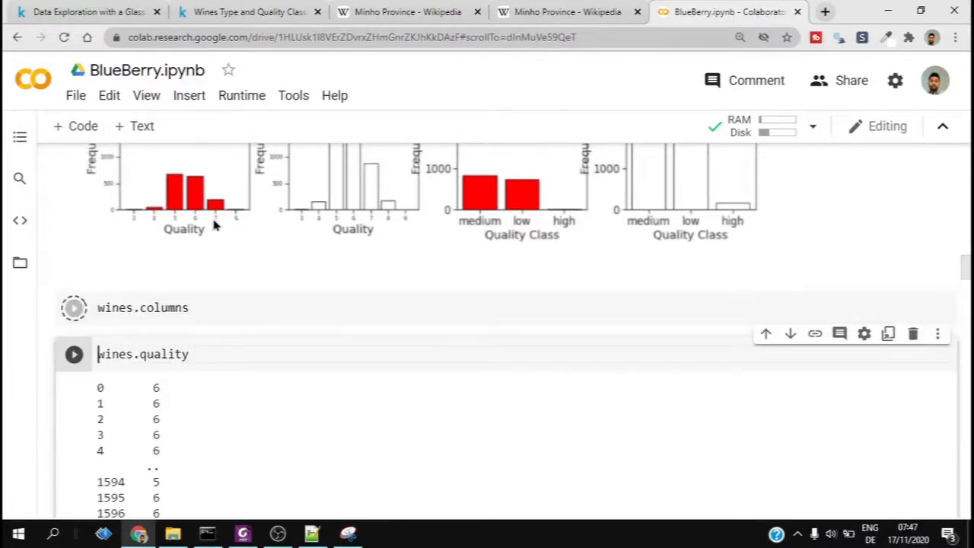
pyautogui.click(74, 307)
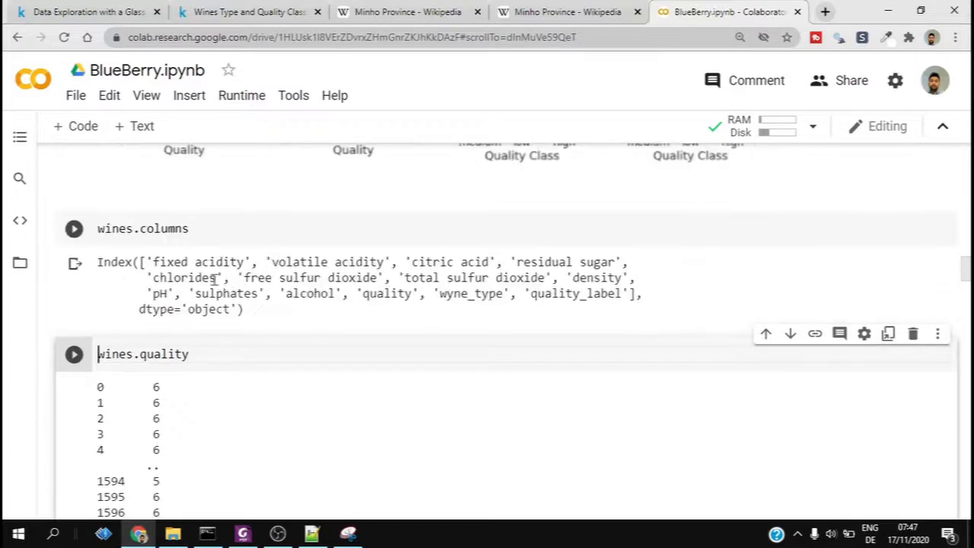
pyautogui.doubleClick(194, 262)
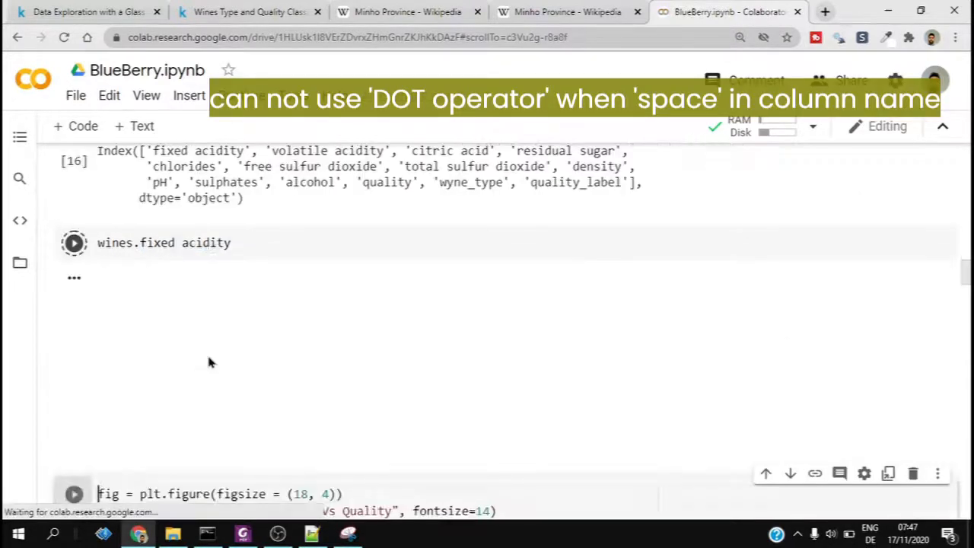
pyautogui.click(73, 242)
pyautogui.write('[')
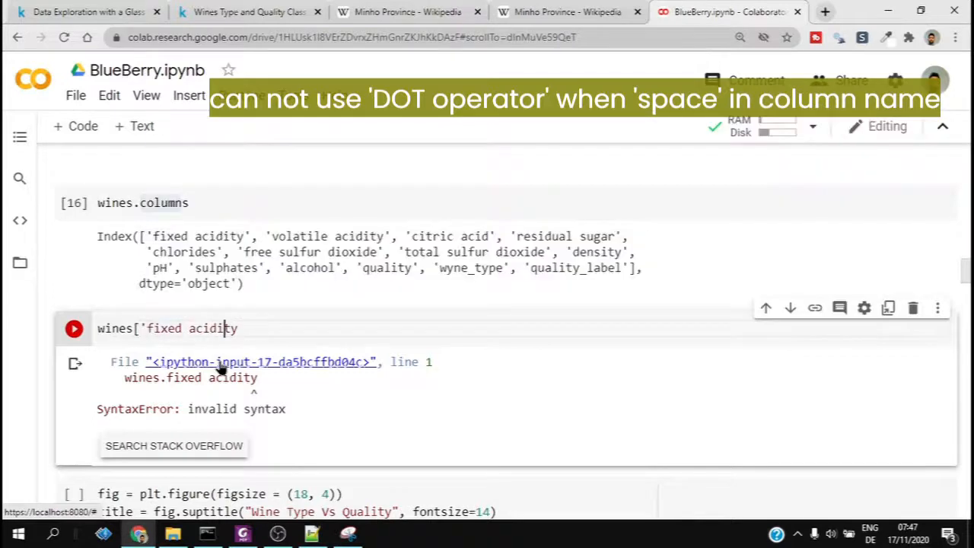
pyautogui.write("']]")
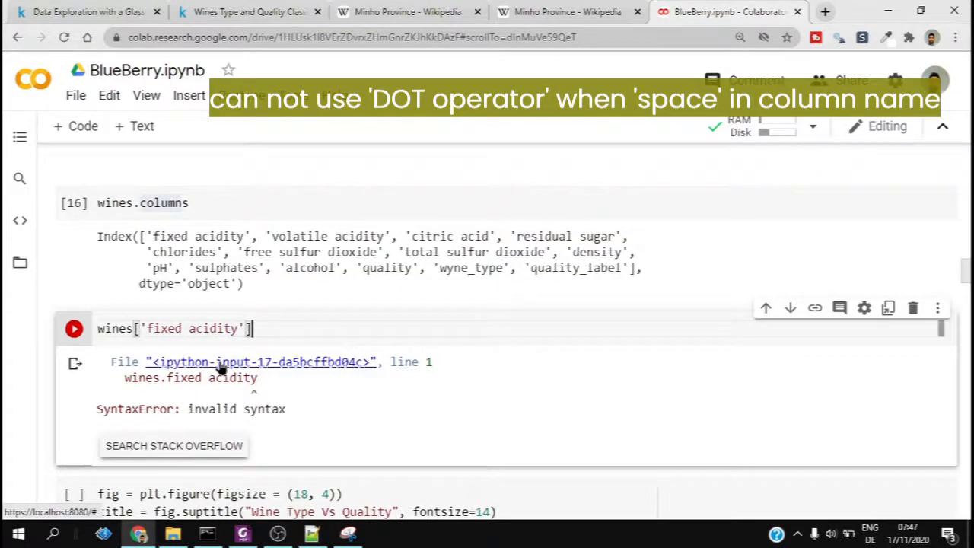
pyautogui.click(74, 328)
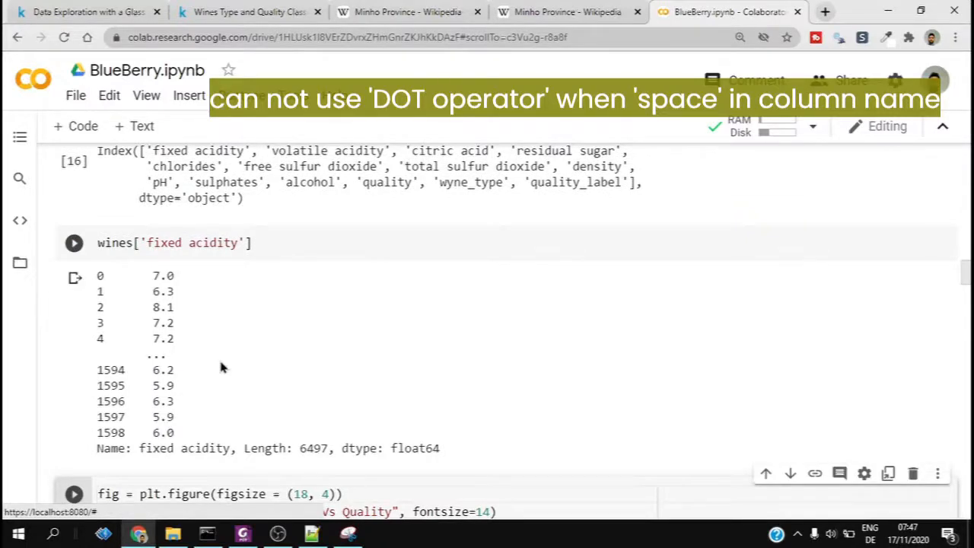
# Change the rw_q lookup to wines['quality'] and review the earlier cells.
pyautogui.scroll(-3)
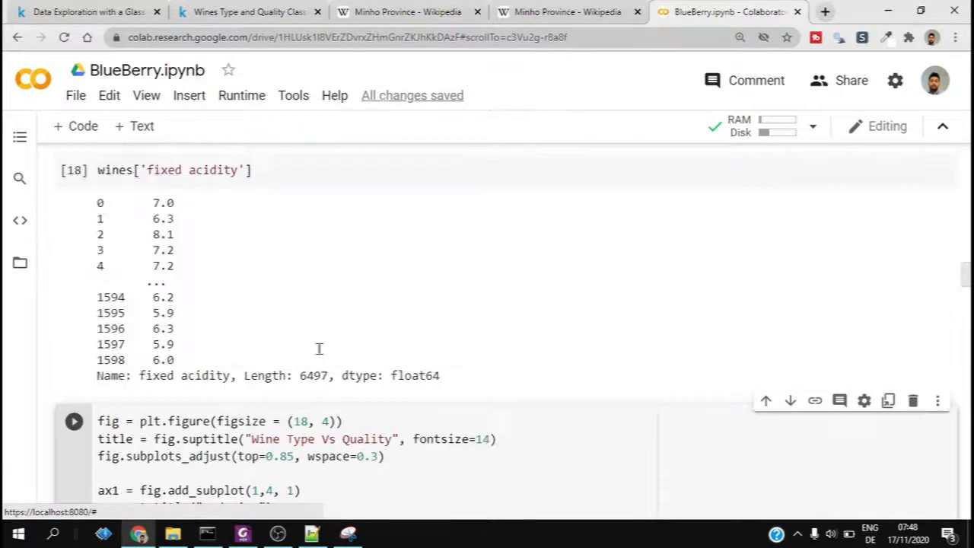
pyautogui.scroll(-3)
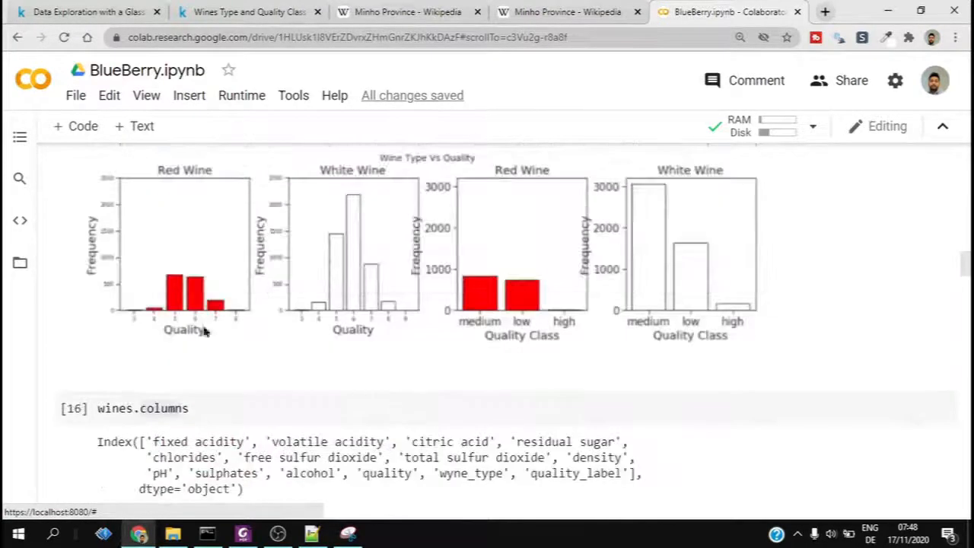
pyautogui.moveTo(110, 238)
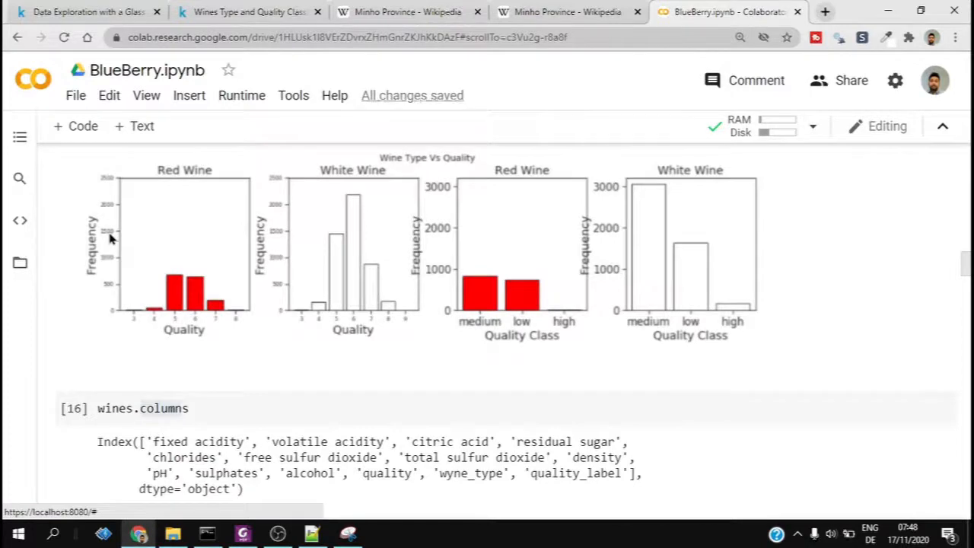
pyautogui.scroll(-3)
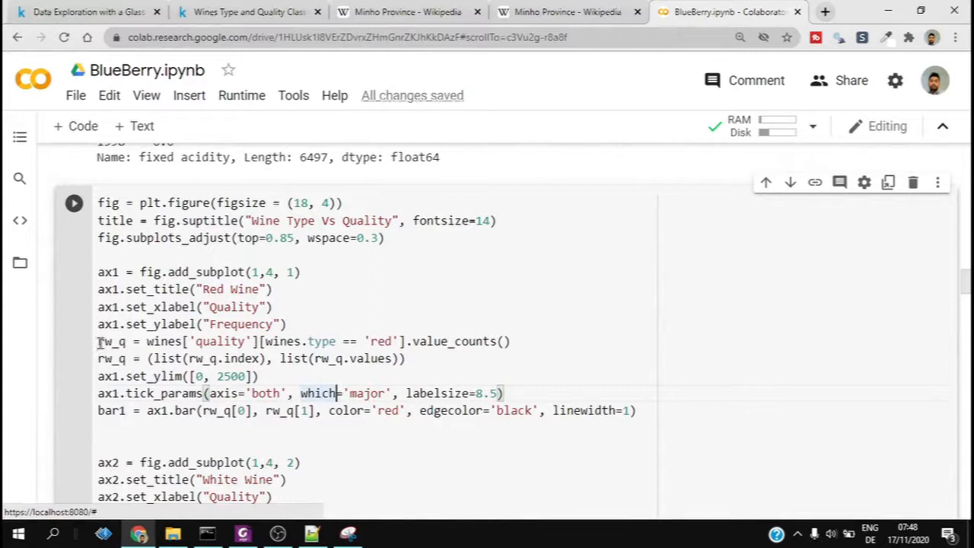
pyautogui.doubleClick(113, 341)
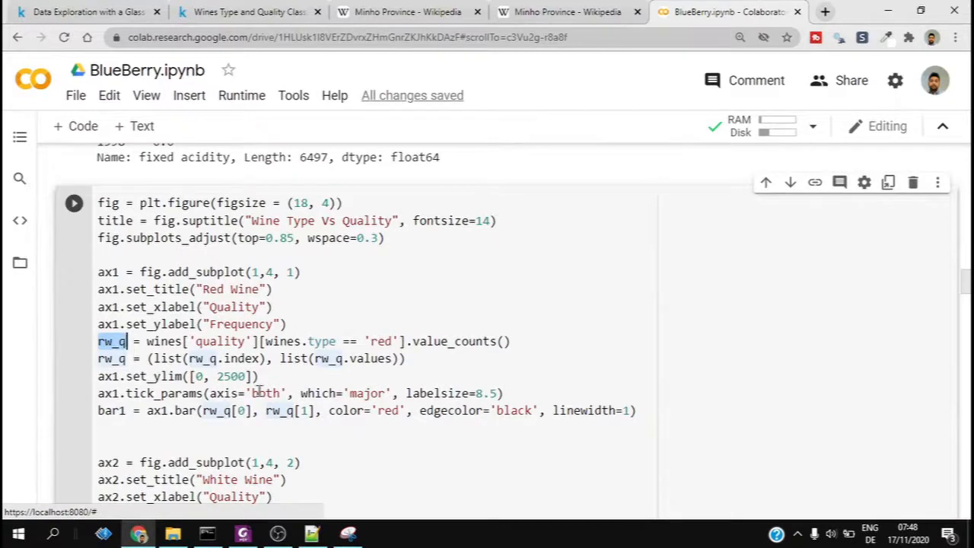
pyautogui.scroll(-3)
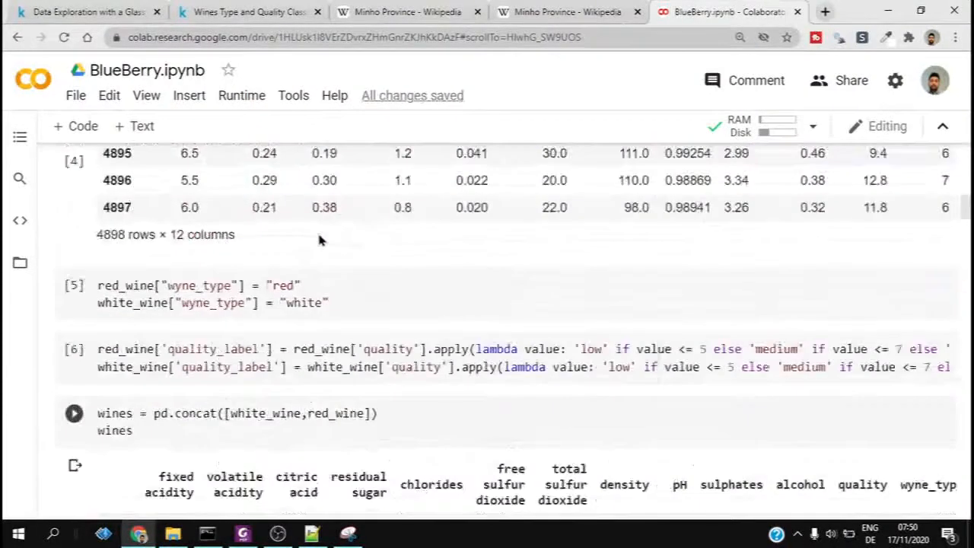
pyautogui.click(73, 348)
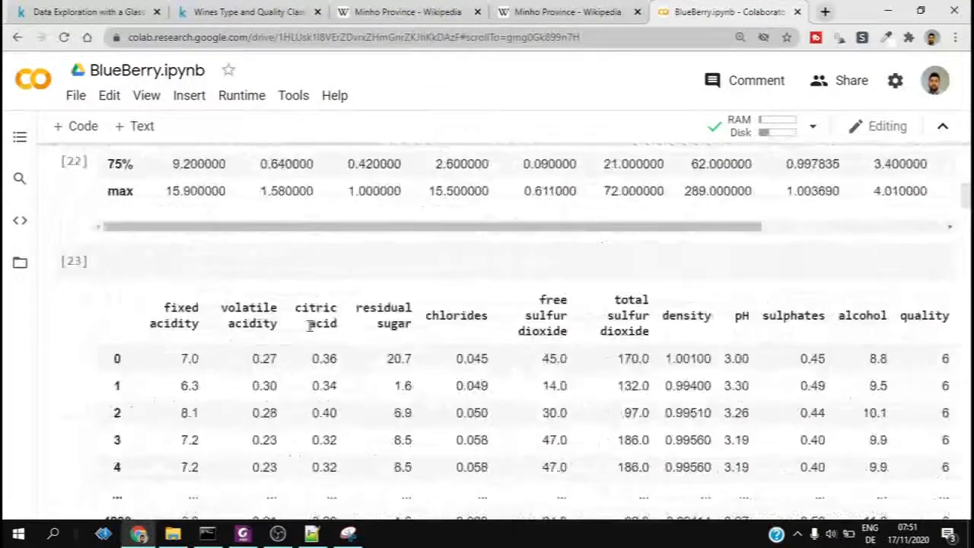
pyautogui.scroll(-3)
pyautogui.write('white_wine["type"] = "white"')
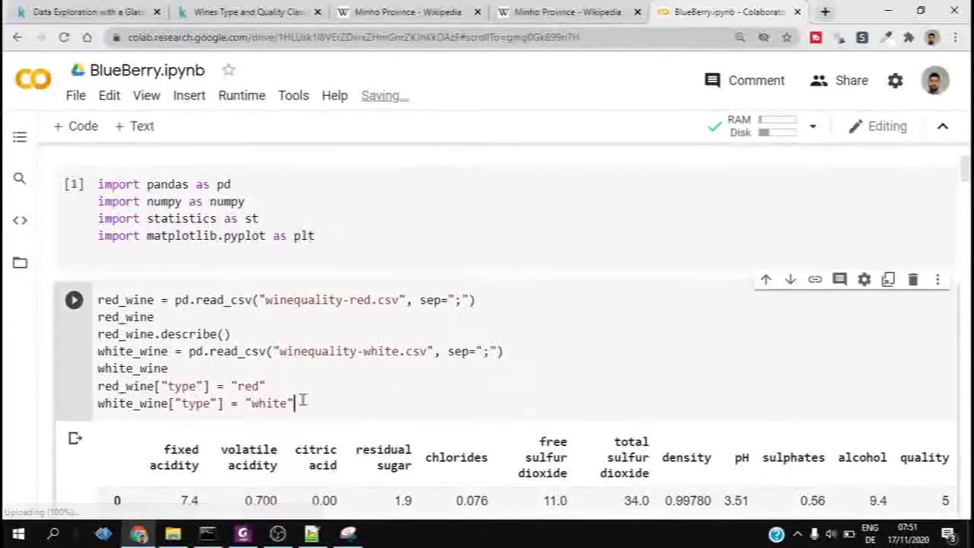
# Run the four-panel Wine Type Vs Quality plot with ax4.set_ylim([0, 3200]).
pyautogui.scroll(-3)
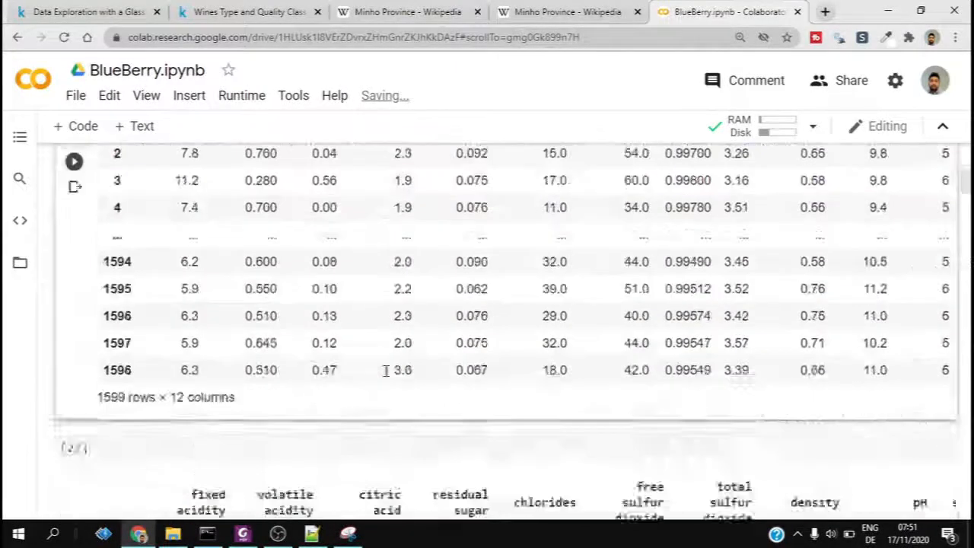
pyautogui.scroll(-3)
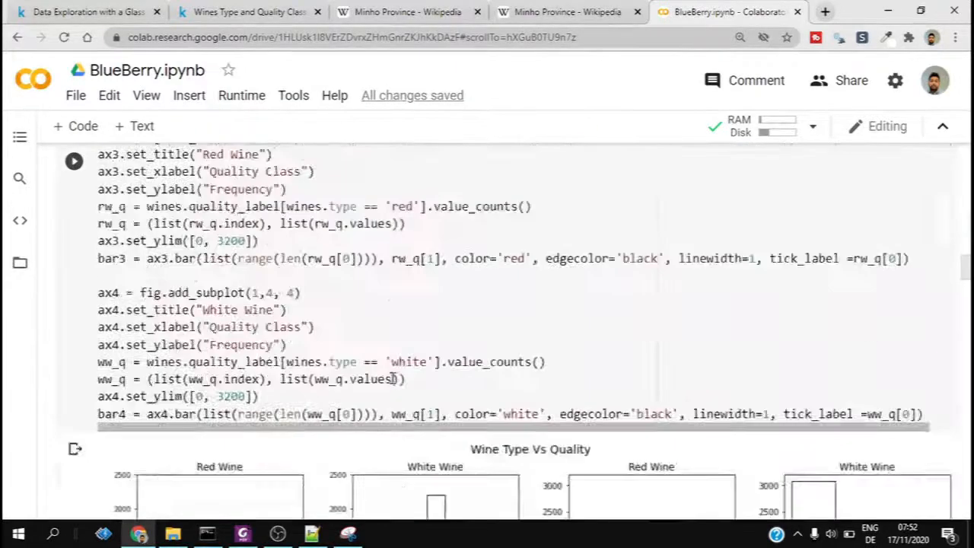
pyautogui.scroll(-3)
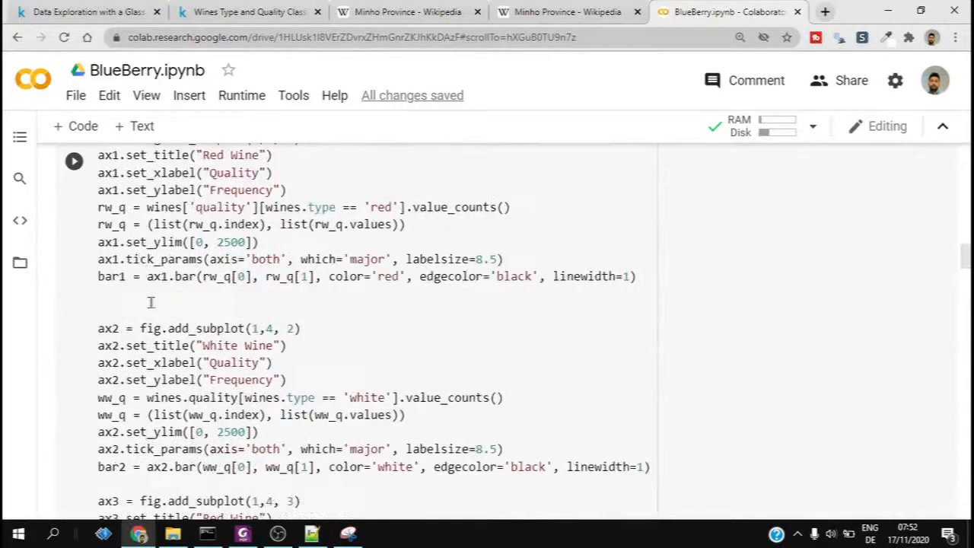
pyautogui.scroll(3)
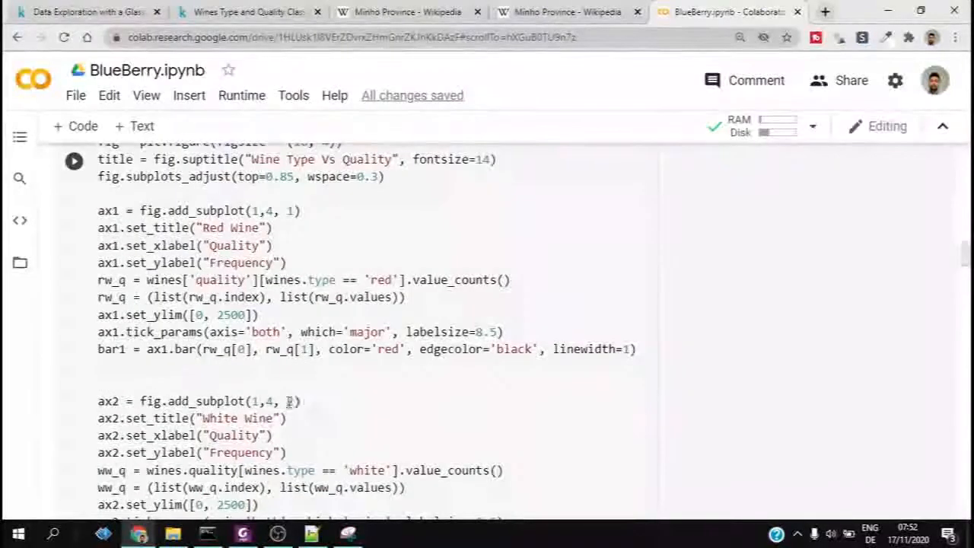
pyautogui.doubleClick(289, 402)
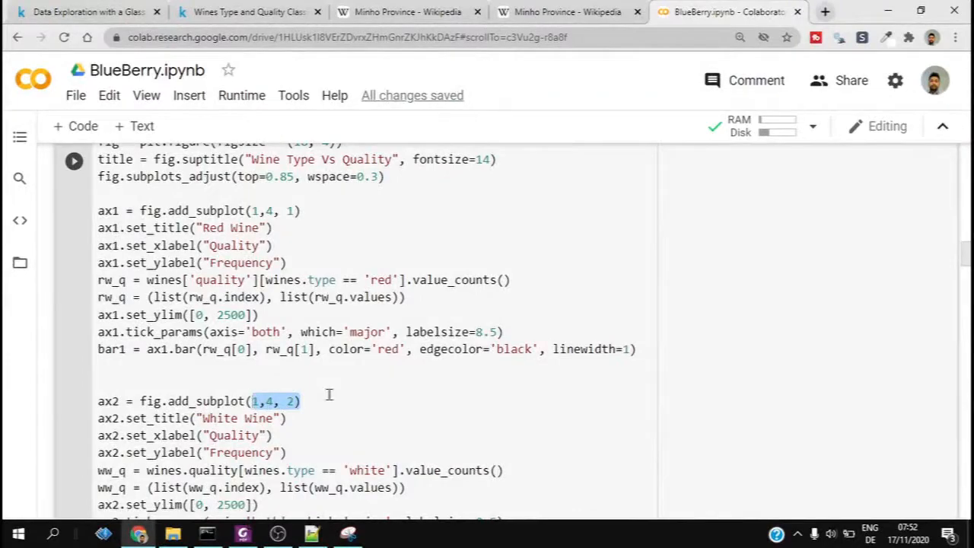
pyautogui.click(74, 161)
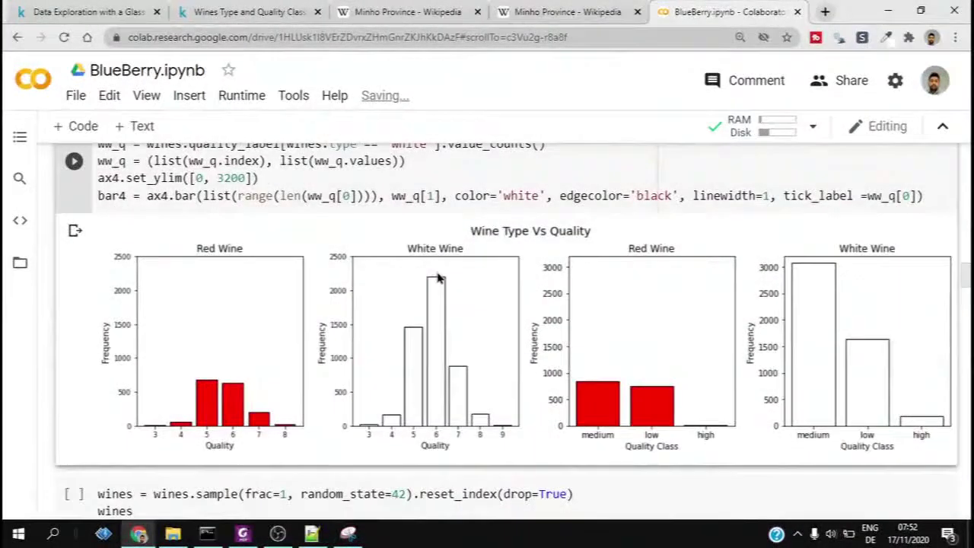
pyautogui.moveTo(704, 439)
pyautogui.write('5')
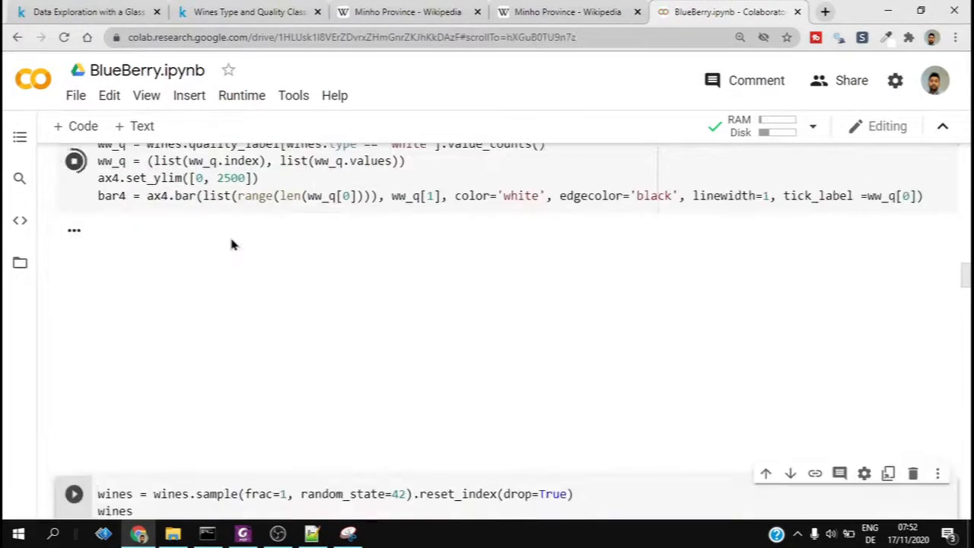
# Redraw the figure with the 2500 limit, then set ax3.set_ylim to [0, 3200].
pyautogui.click(74, 160)
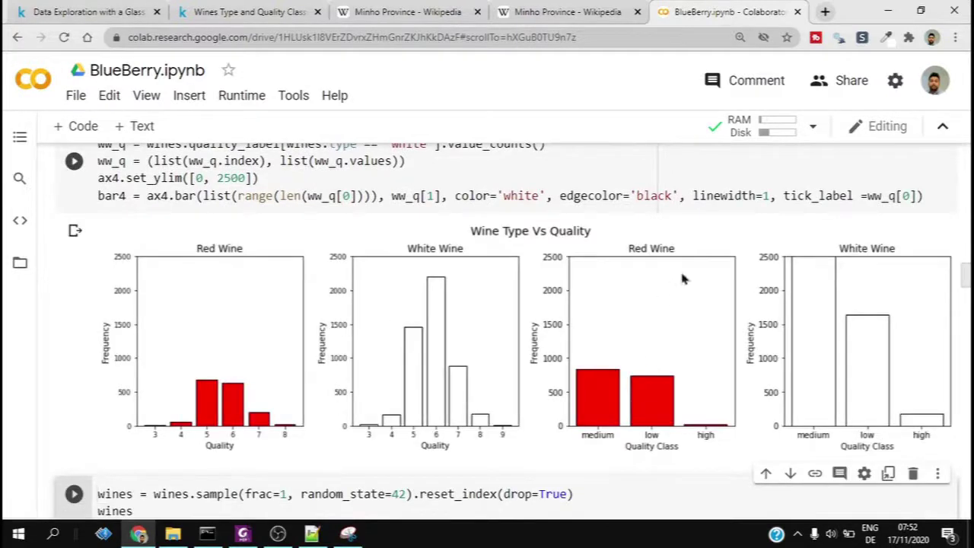
pyautogui.moveTo(833, 264)
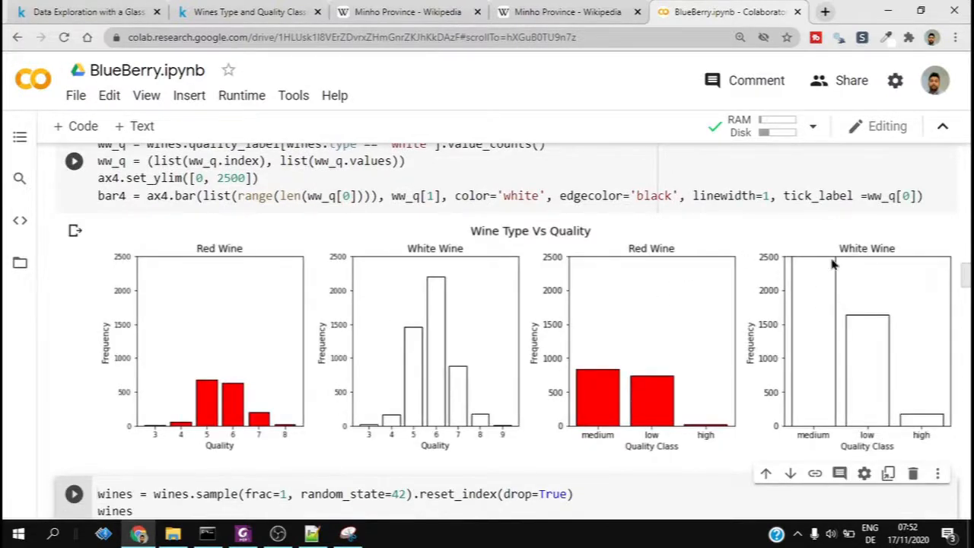
pyautogui.moveTo(822, 274)
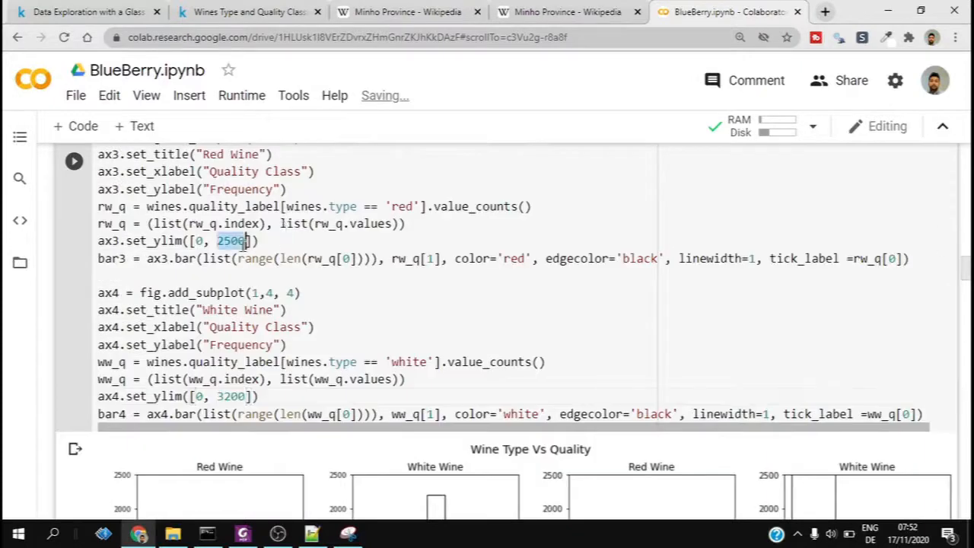
pyautogui.write('3200')
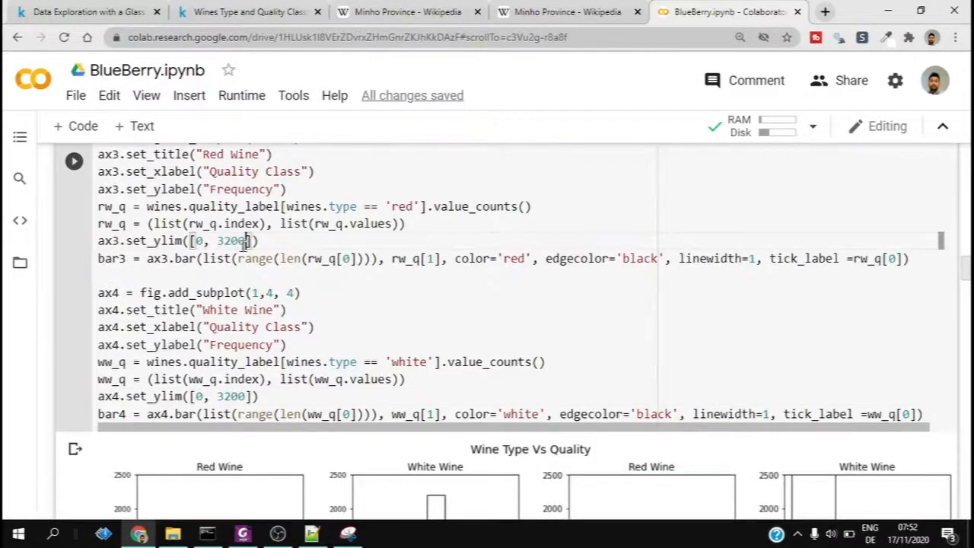
pyautogui.scroll(-3)
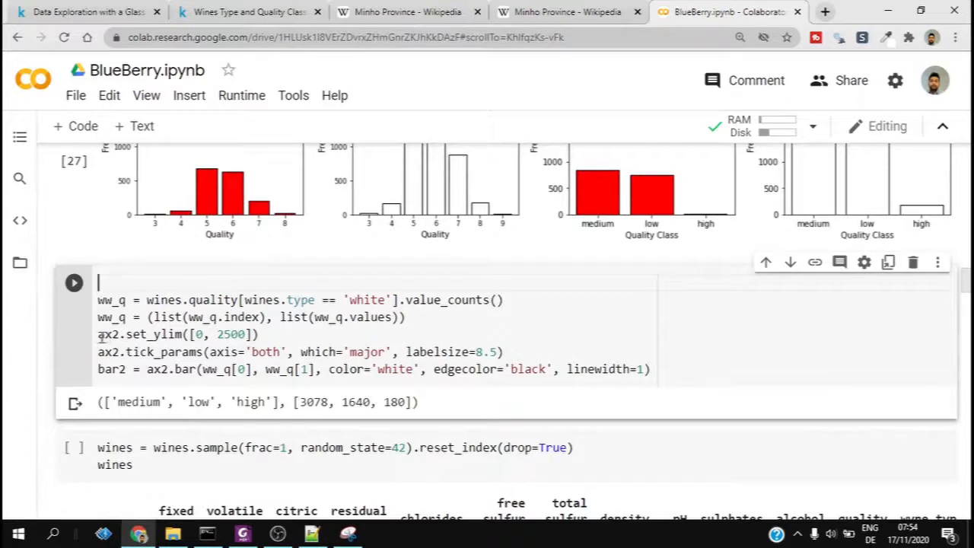
# Comment out the two white wine plotting lines and run a new ww_q cell.
pyautogui.write('#')
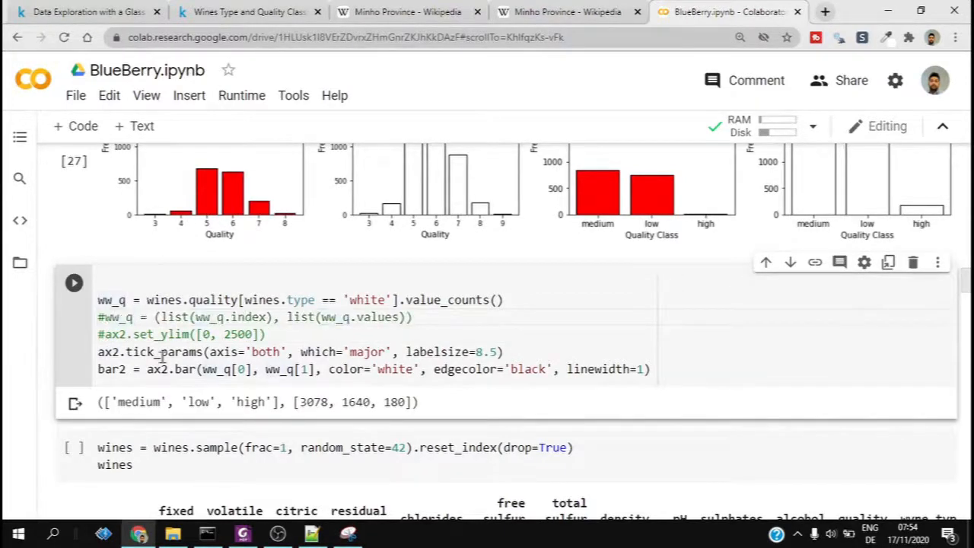
pyautogui.write('#')
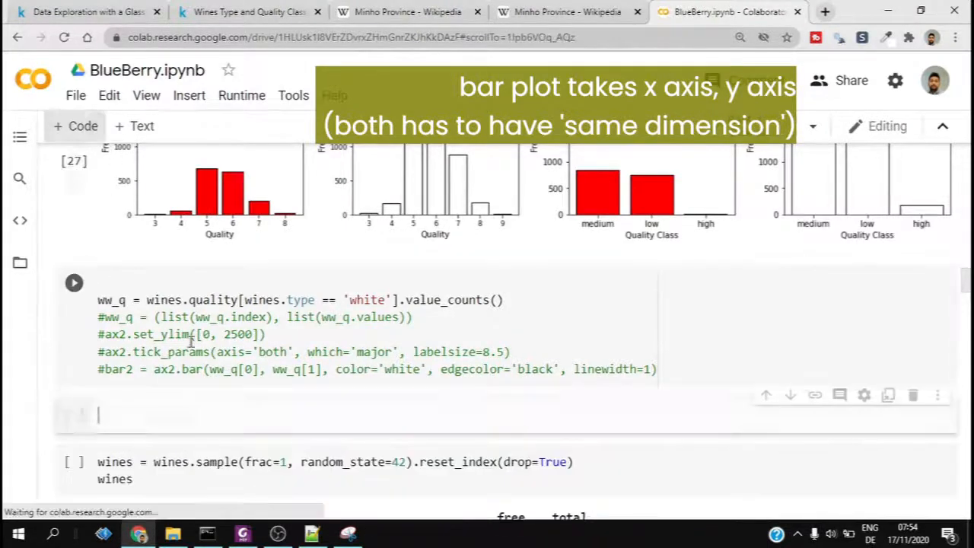
pyautogui.write('ww_q')
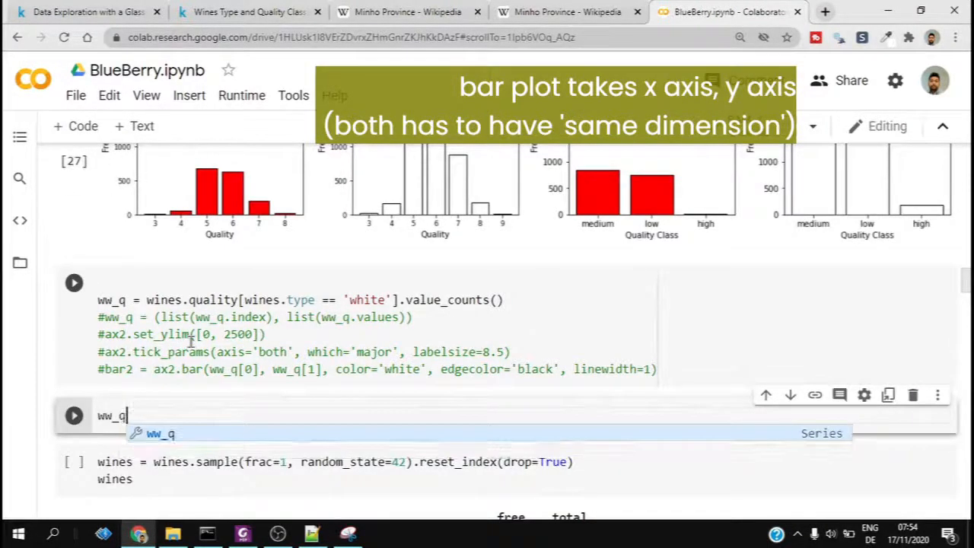
pyautogui.click(74, 415)
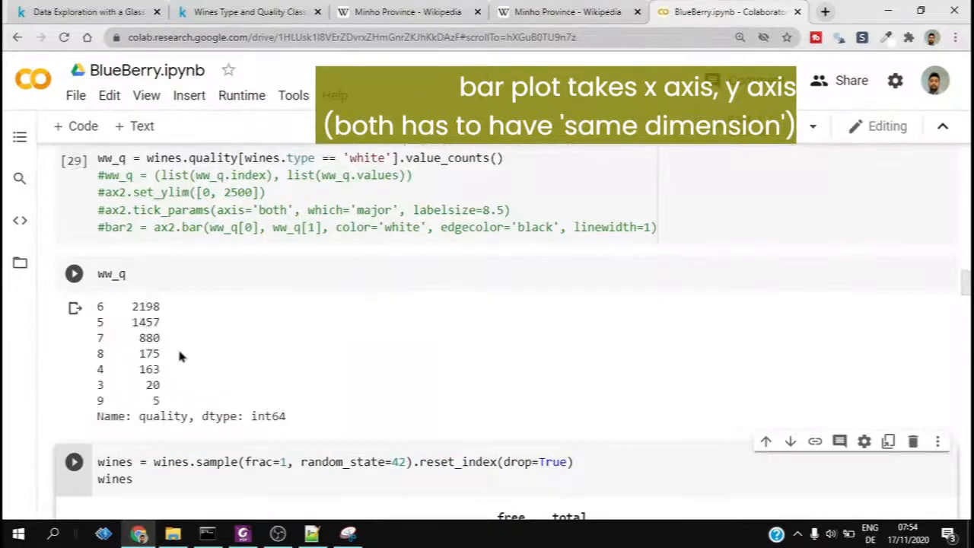
pyautogui.moveTo(87, 295)
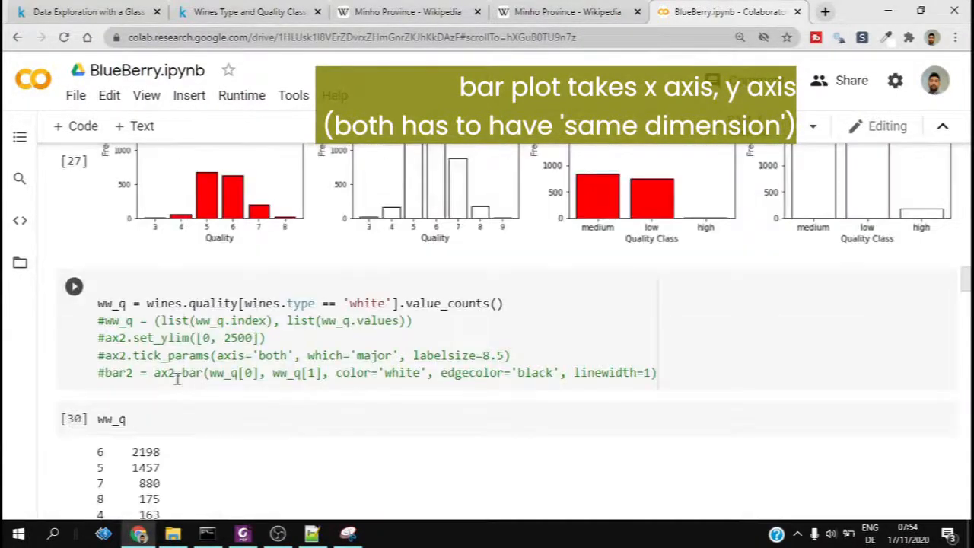
# Return to the white wine code and uncomment the list conversion line.
pyautogui.click(191, 356)
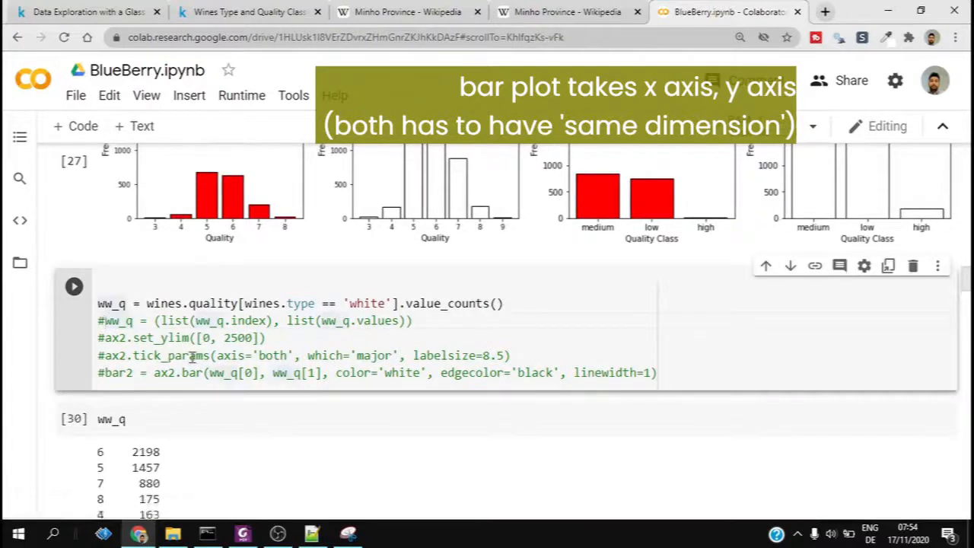
pyautogui.scroll(-3)
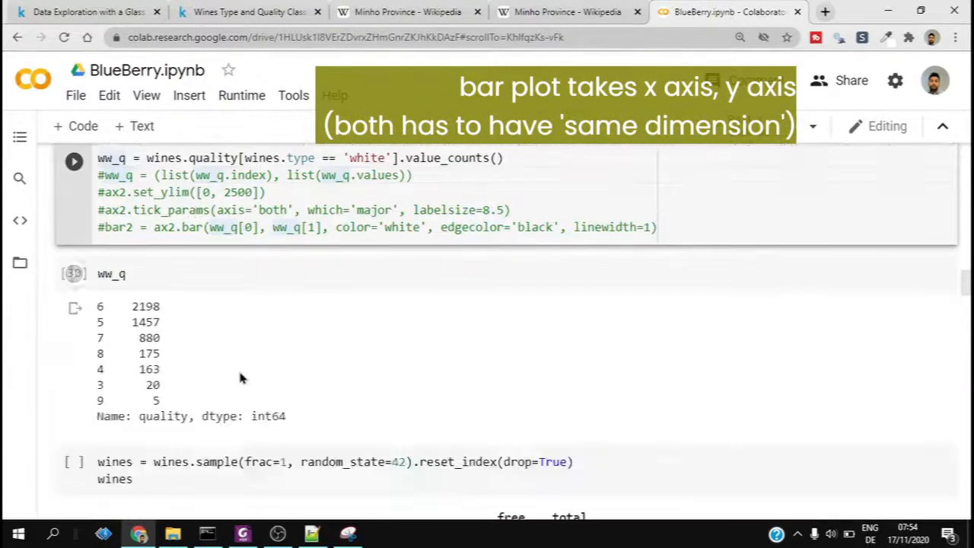
pyautogui.scroll(3)
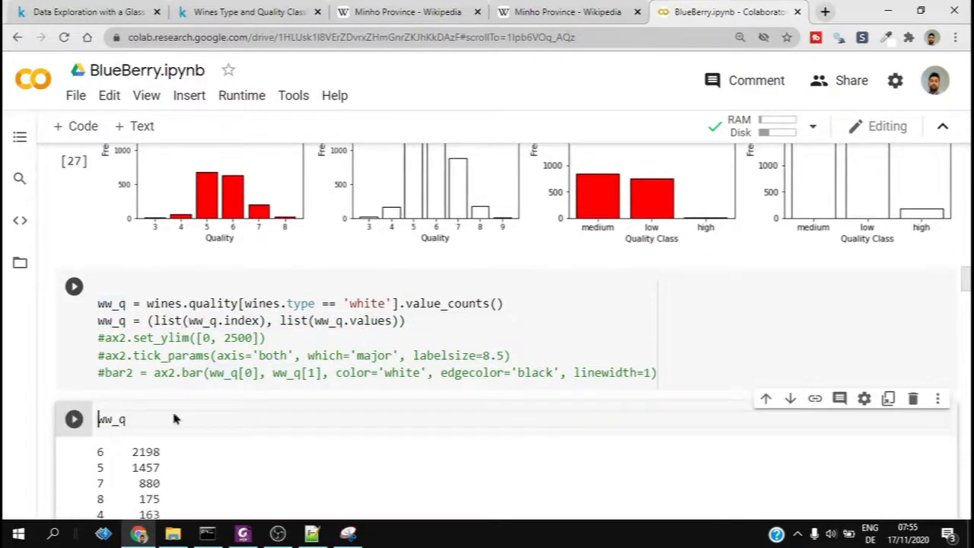
# Rerun the white wine code and inspect ww_q[0], the quality labels list.
pyautogui.click(74, 418)
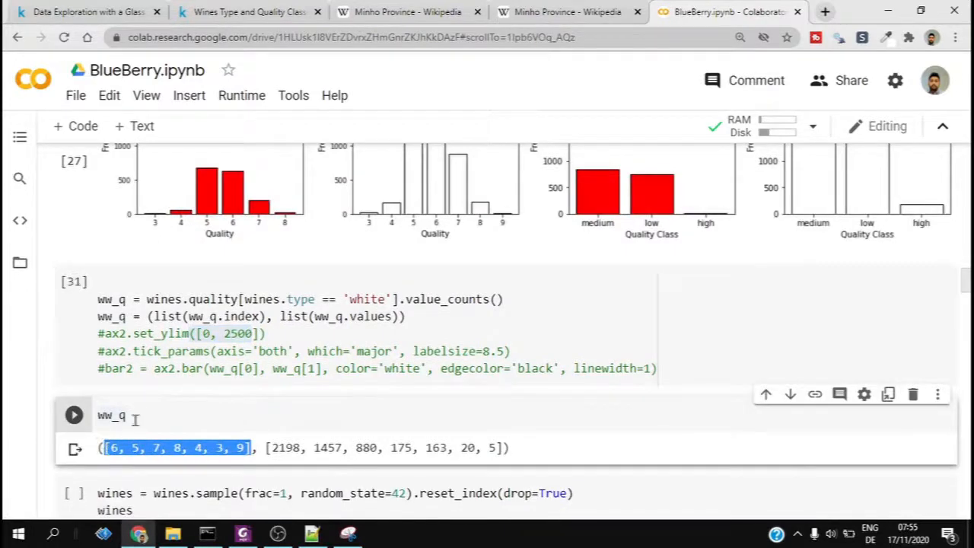
pyautogui.write('[0]')
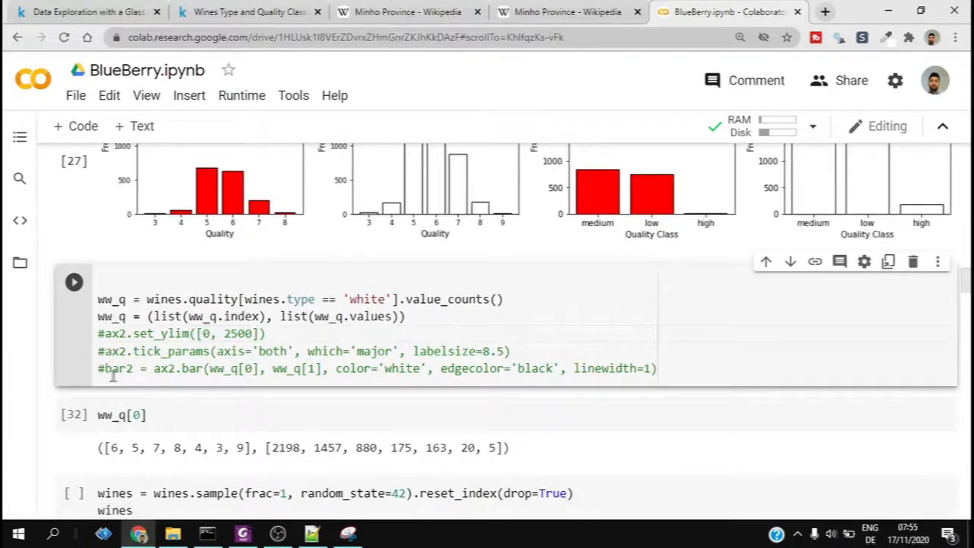
pyautogui.doubleClick(228, 368)
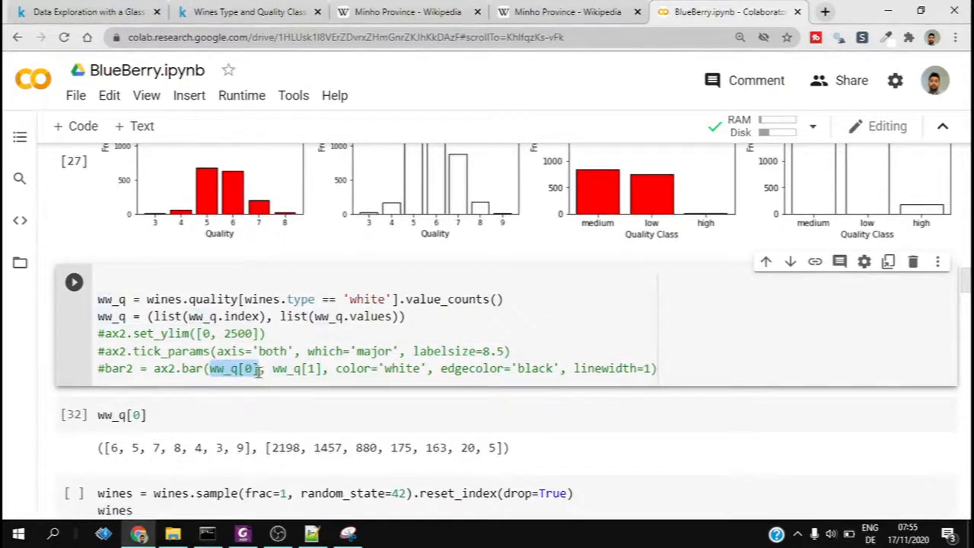
pyautogui.click(73, 282)
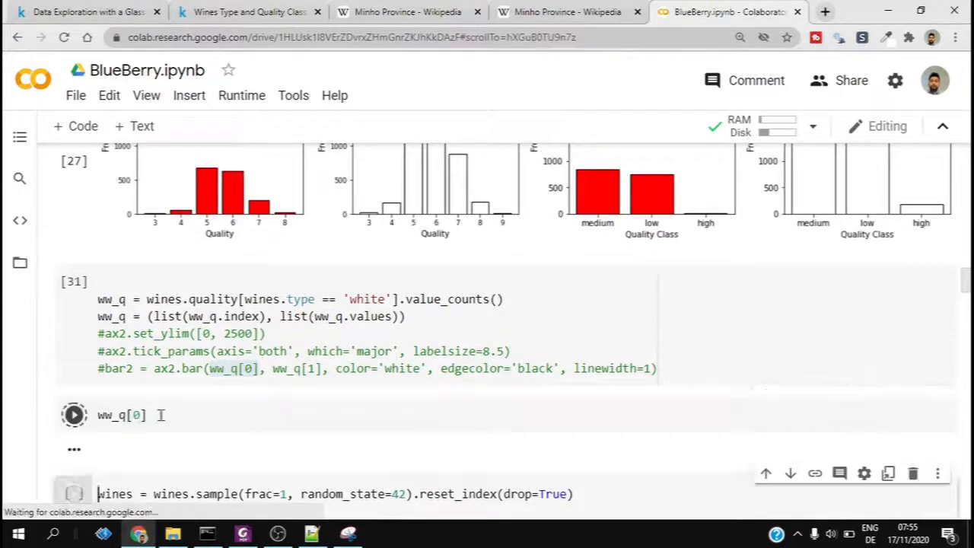
# Inspect ww_q[1], the counts list [2198, 1457, 880, 175, 163, 20, 5].
pyautogui.click(74, 415)
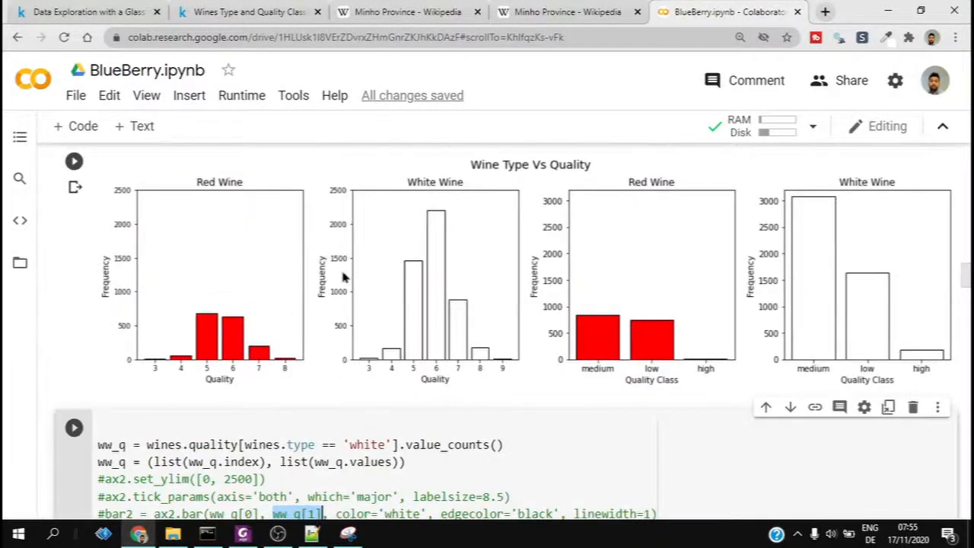
pyautogui.scroll(-3)
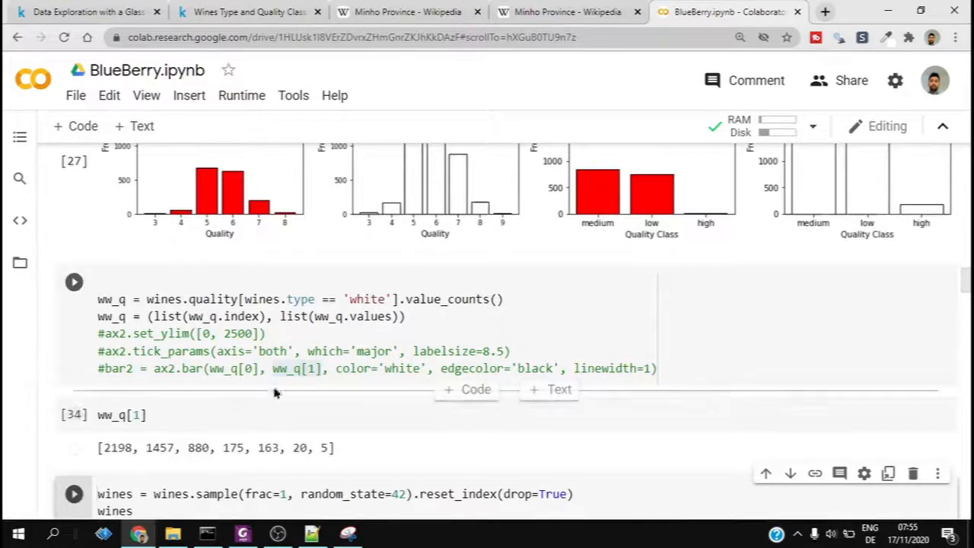
pyautogui.doubleClick(292, 369)
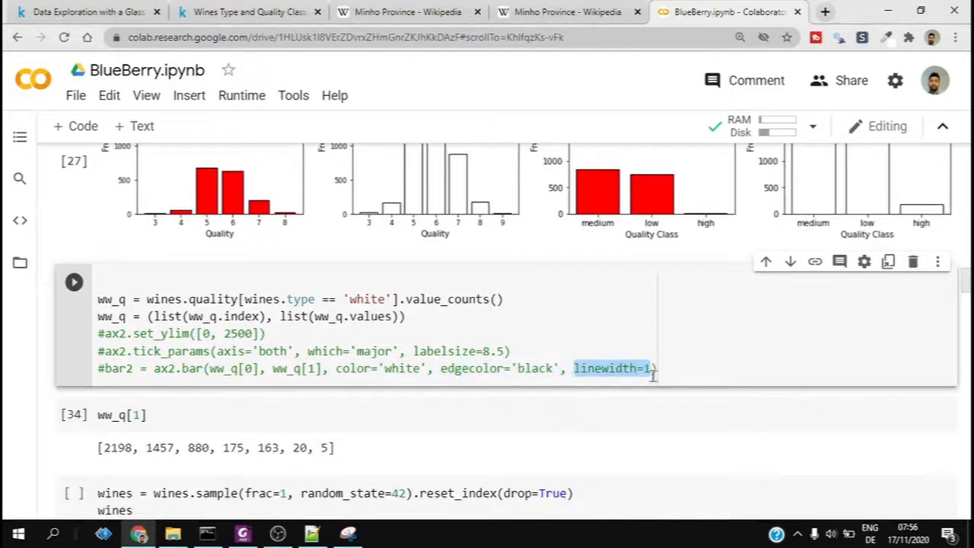
pyautogui.scroll(-3)
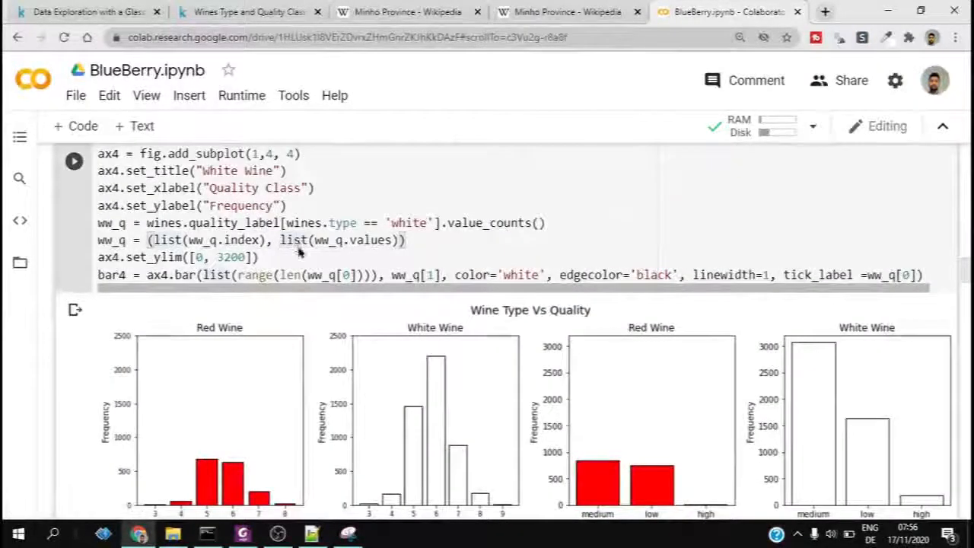
# Save the BlueBerry notebook from the File menu, Wine Type Vs Quality figure in view.
pyautogui.scroll(-3)
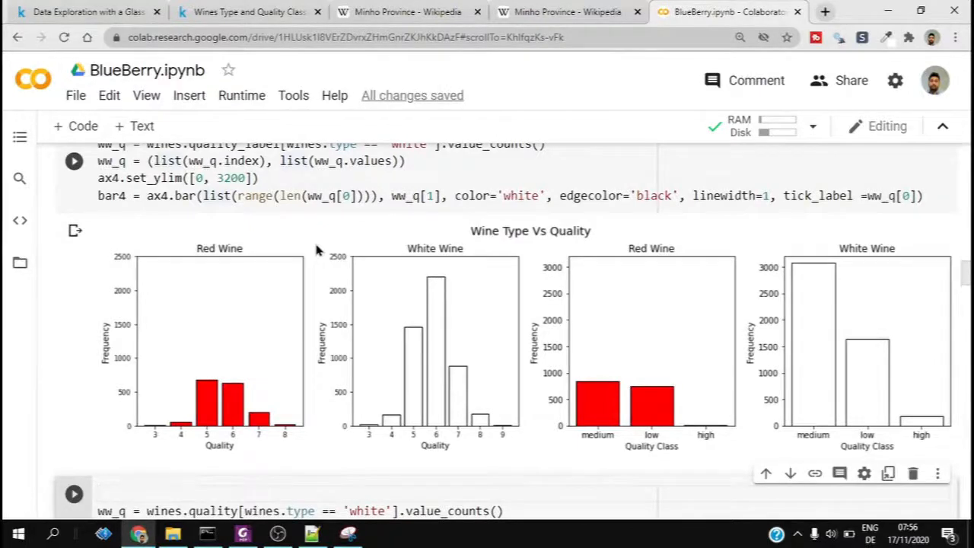
pyautogui.click(75, 95)
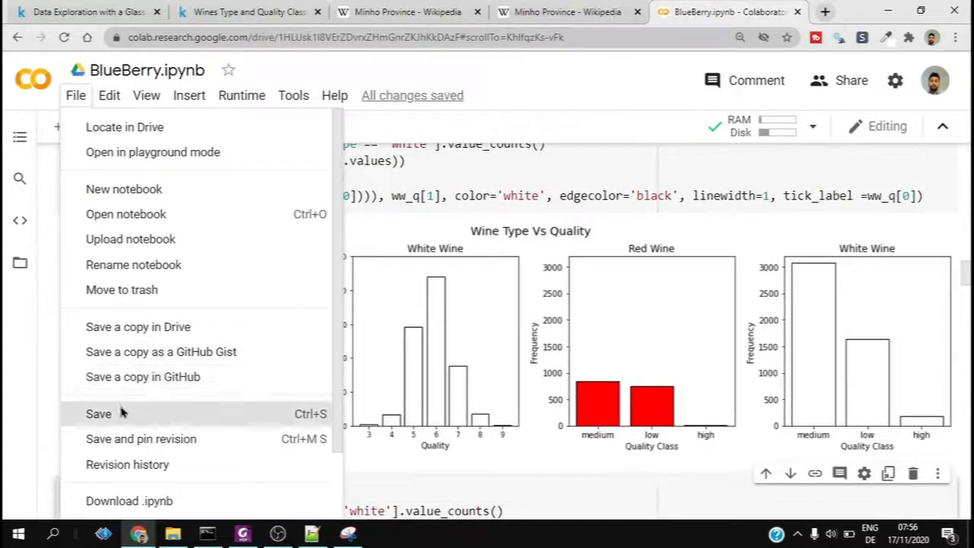
pyautogui.click(98, 415)
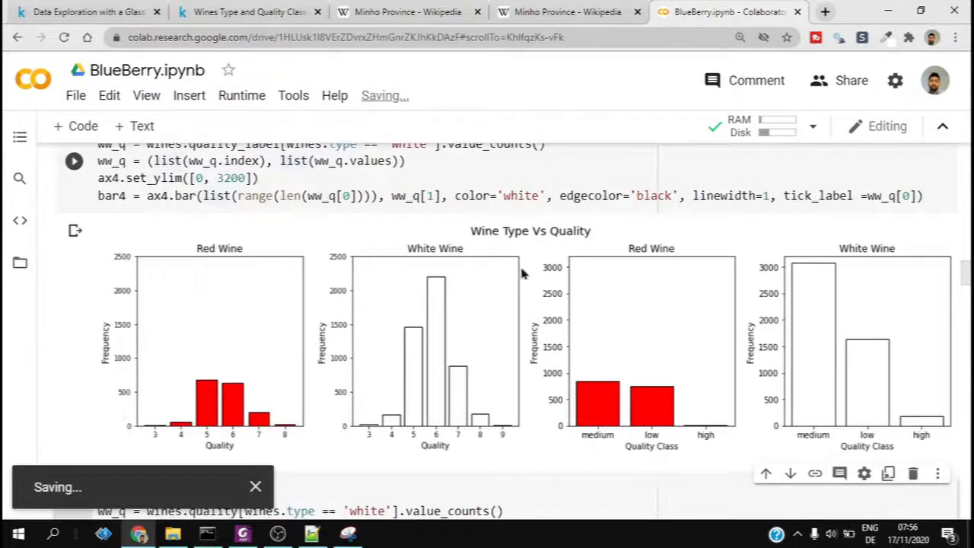